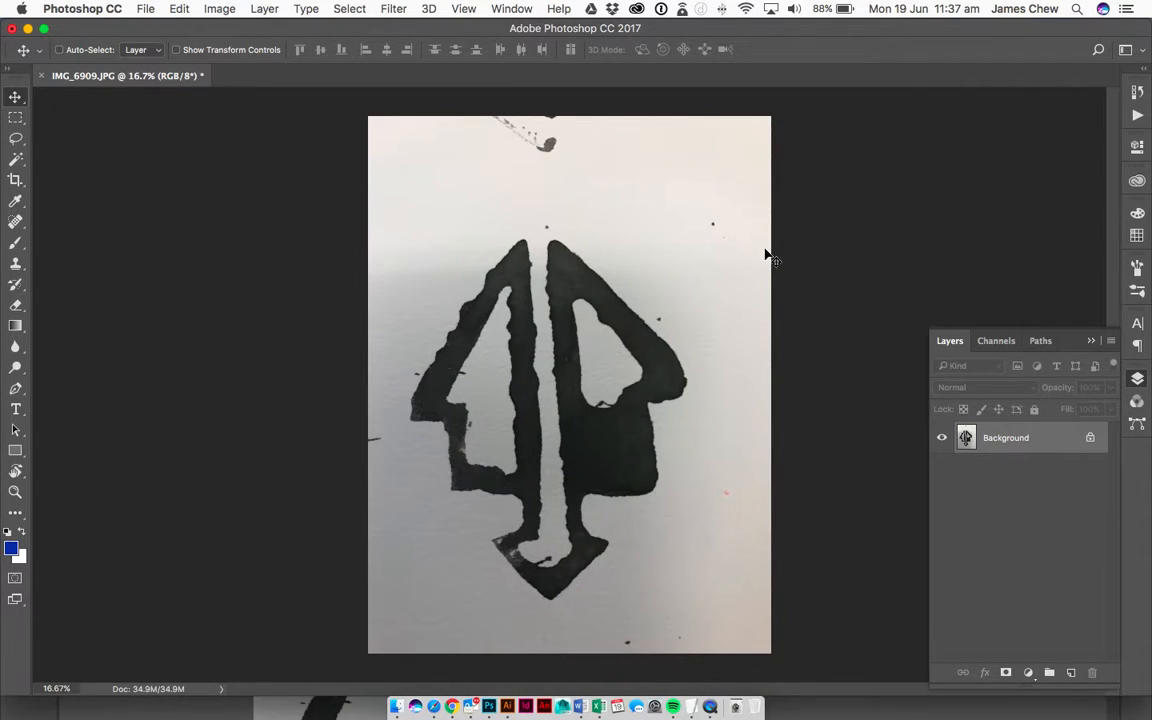
{"action": "mouse_move", "coordinate": [1048, 548]}
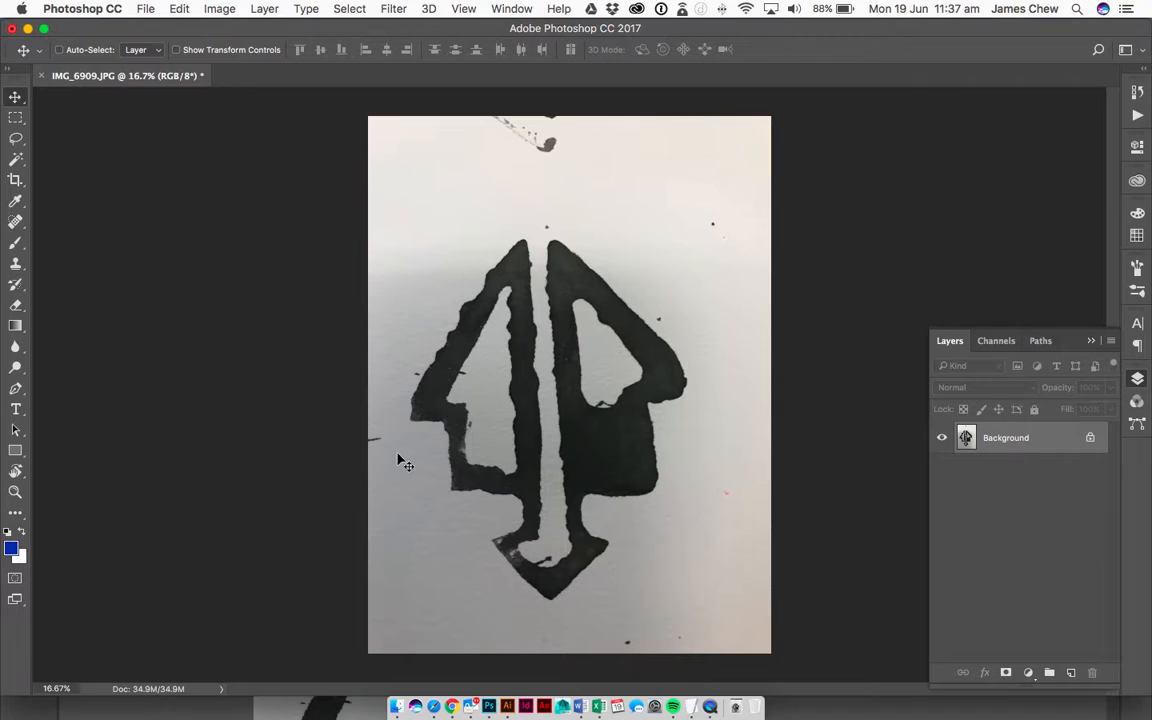
- Convert the arrow photo to Grayscale mode, discarding the colour information
{"action": "left_click", "coordinate": [220, 8]}
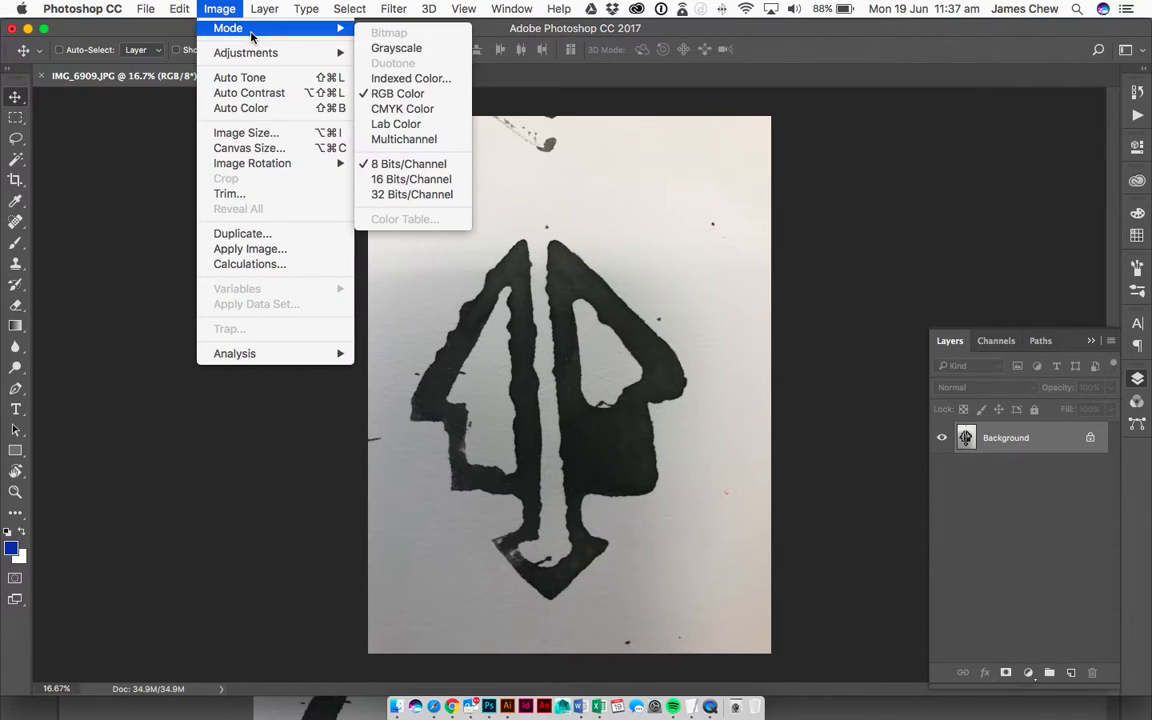
{"action": "left_click", "coordinate": [396, 48]}
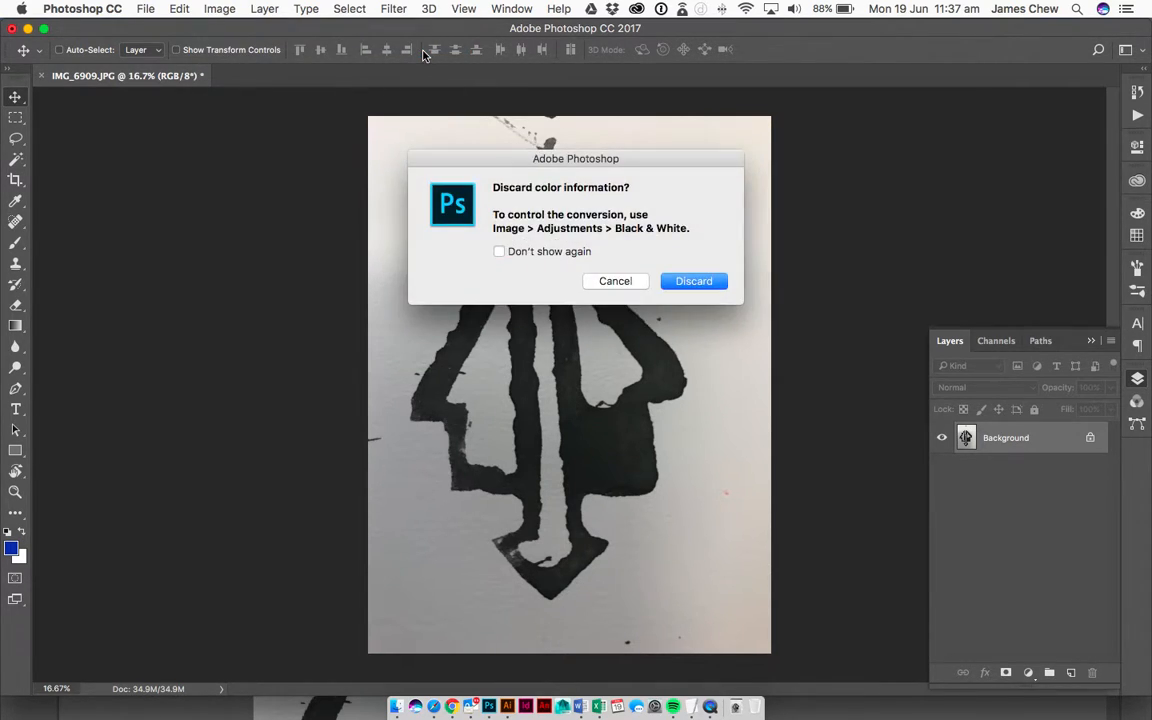
{"action": "left_click", "coordinate": [694, 280]}
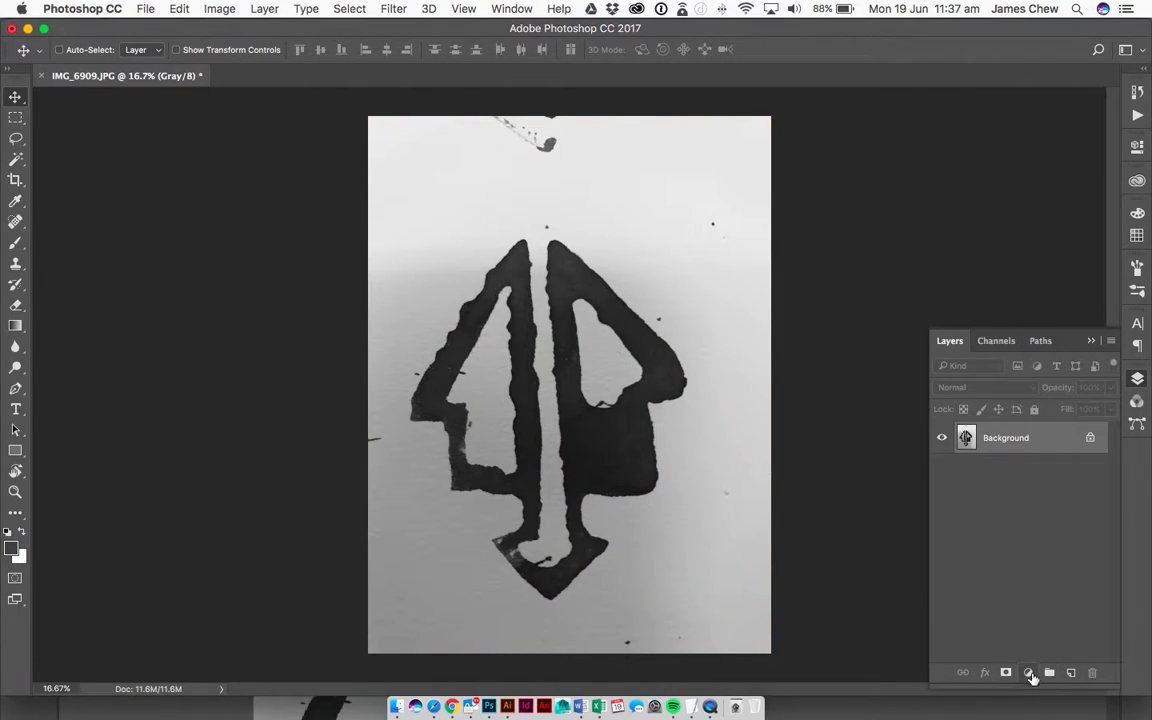
- Add two Levels adjustments pushing the grey paper to white, then flatten the image
{"action": "left_click", "coordinate": [1028, 672]}
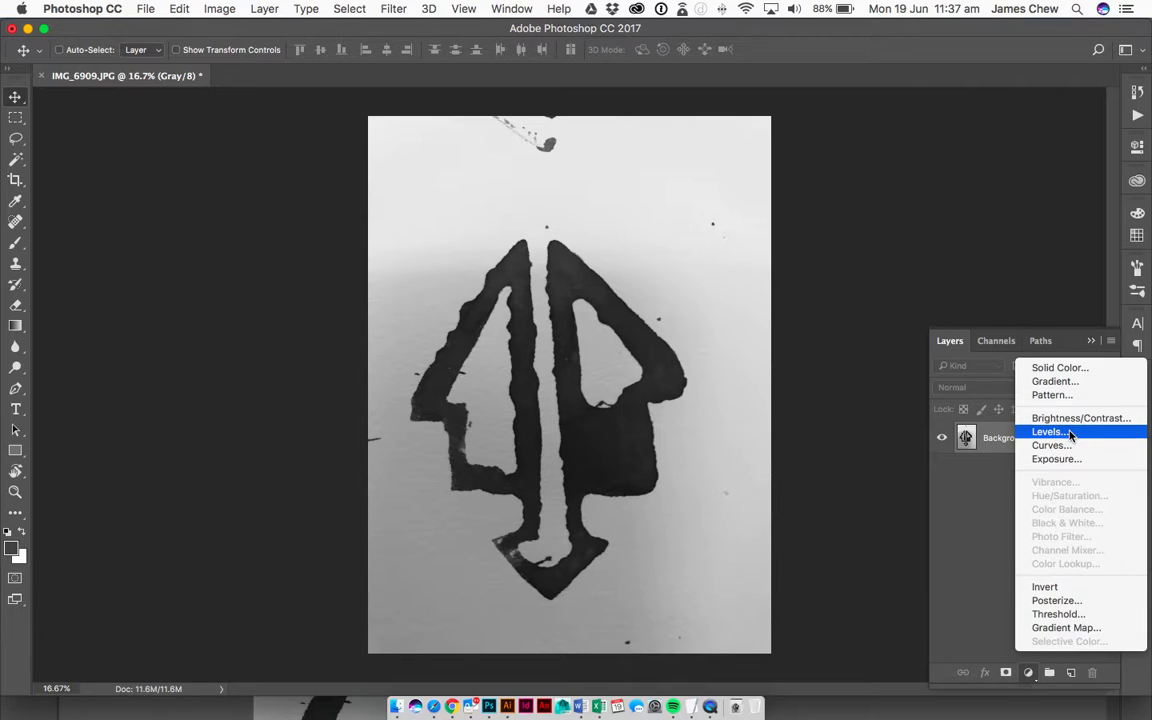
{"action": "left_click", "coordinate": [1048, 432]}
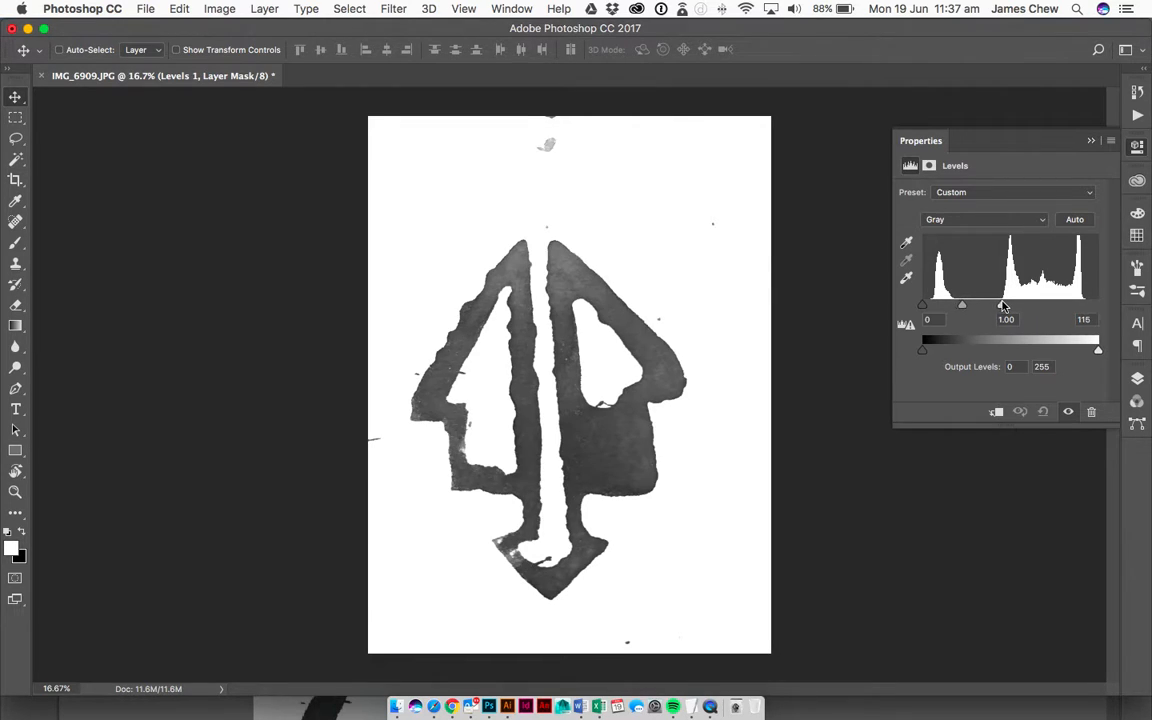
{"action": "left_click_drag", "start_coordinate": [1004, 304], "coordinate": [1020, 304]}
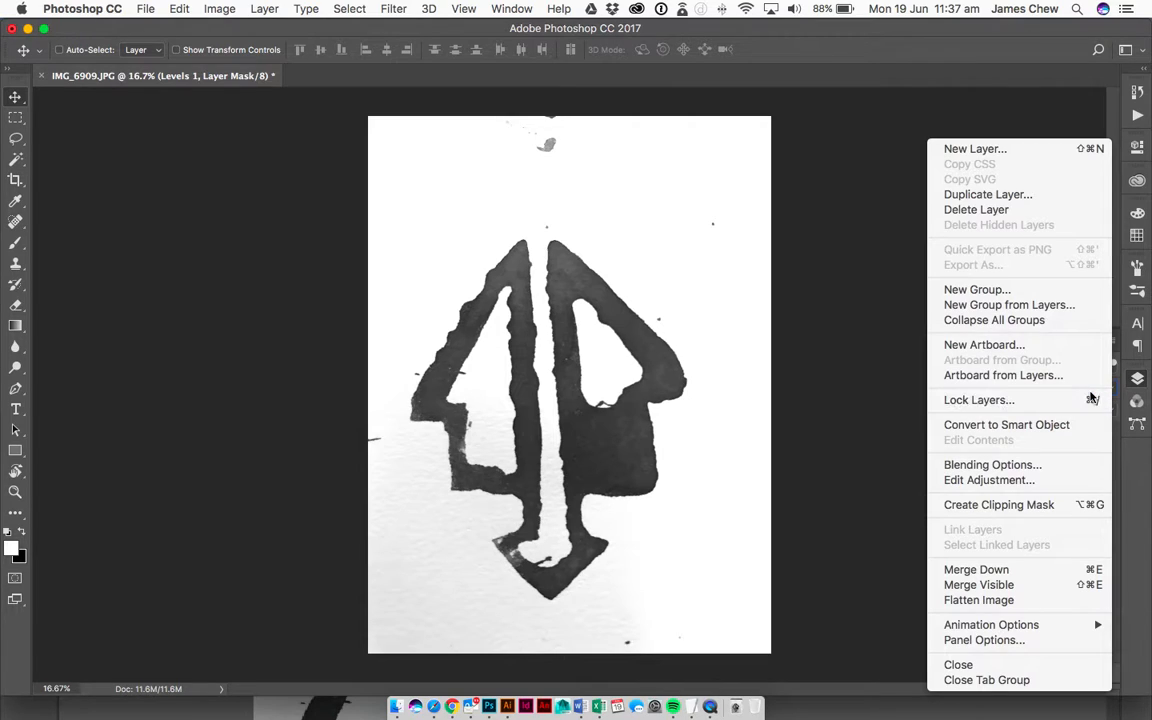
{"action": "mouse_move", "coordinate": [1036, 616]}
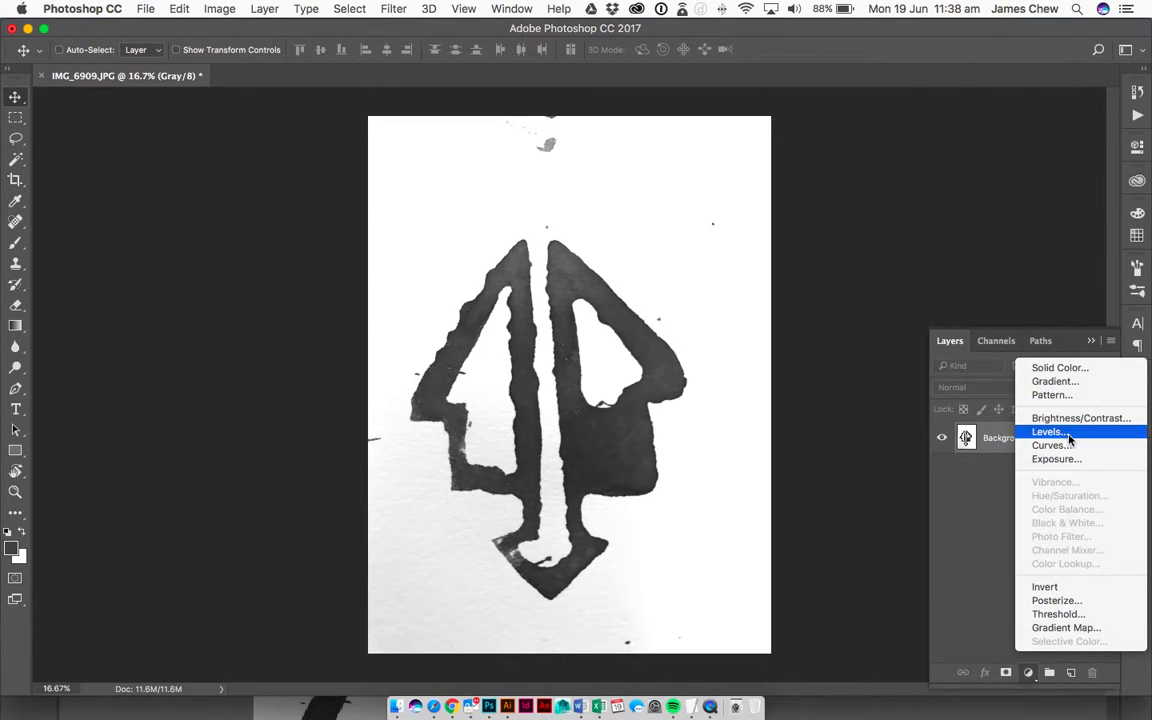
{"action": "left_click", "coordinate": [1048, 432]}
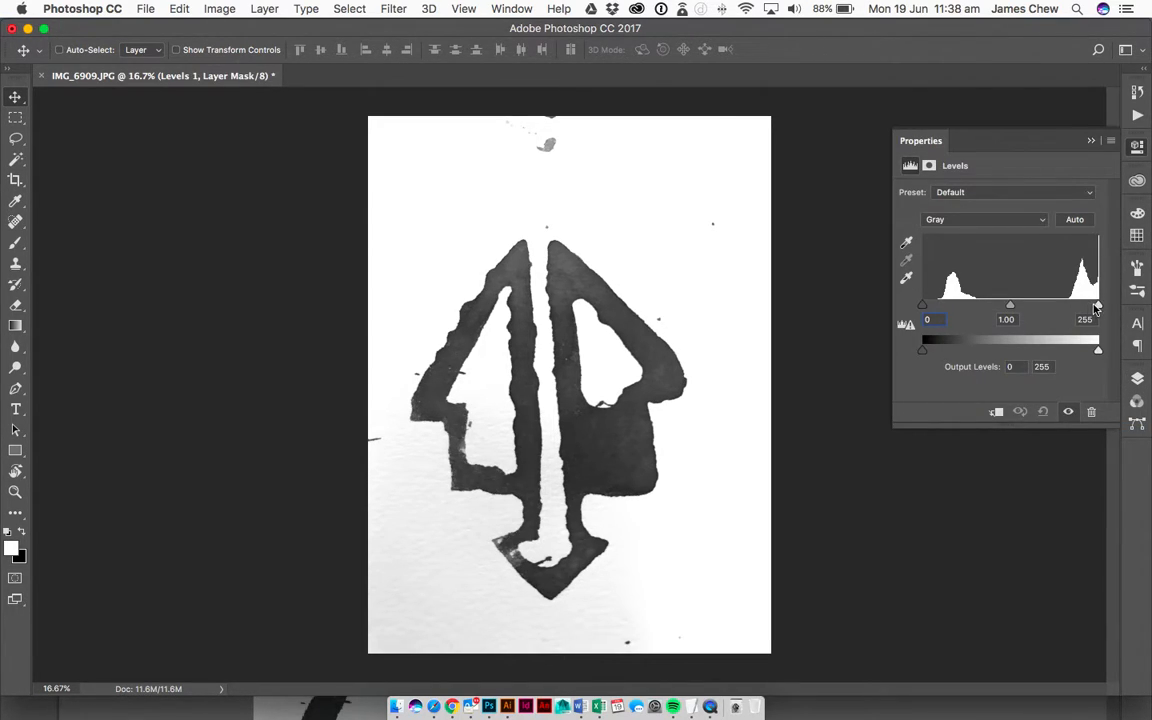
{"action": "left_click_drag", "start_coordinate": [1096, 304], "coordinate": [1068, 304]}
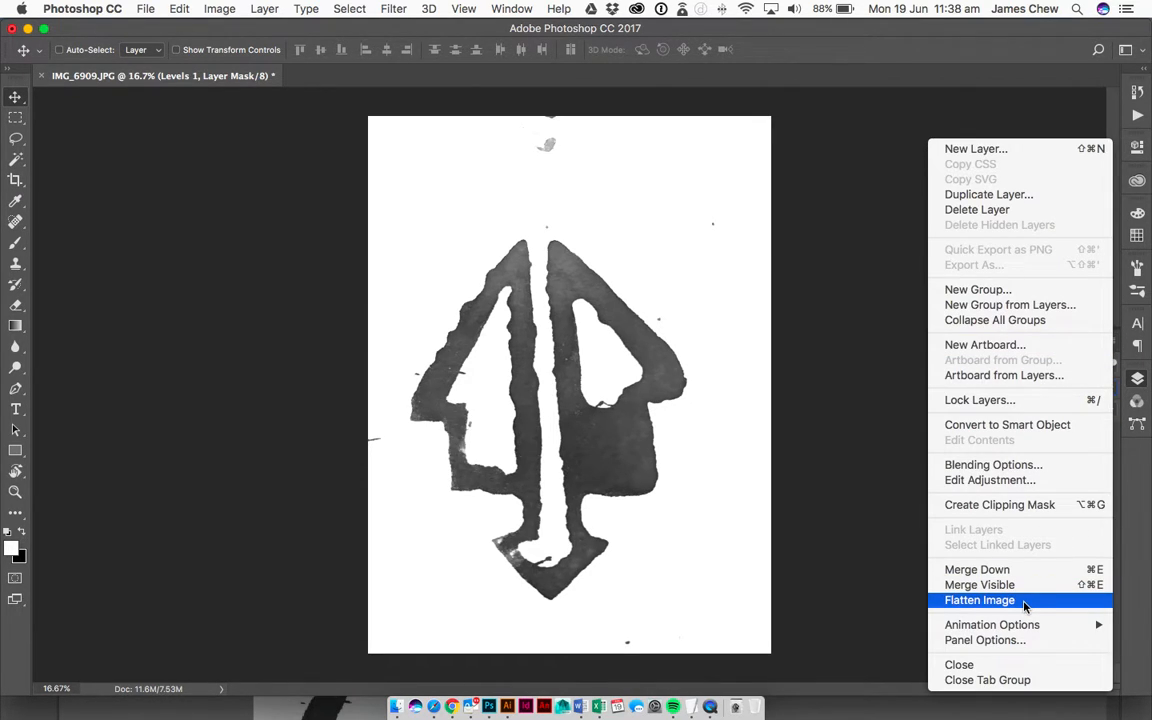
{"action": "left_click", "coordinate": [980, 600]}
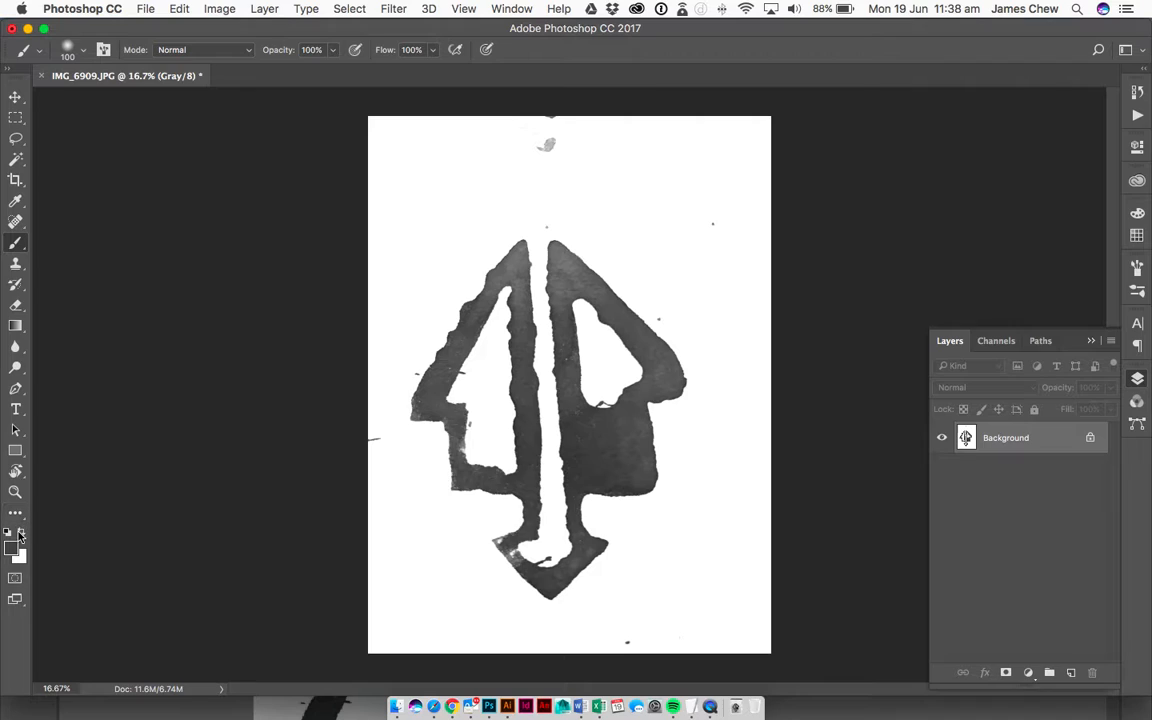
- Set the foreground painting colour to pure white
{"action": "left_click", "coordinate": [12, 532]}
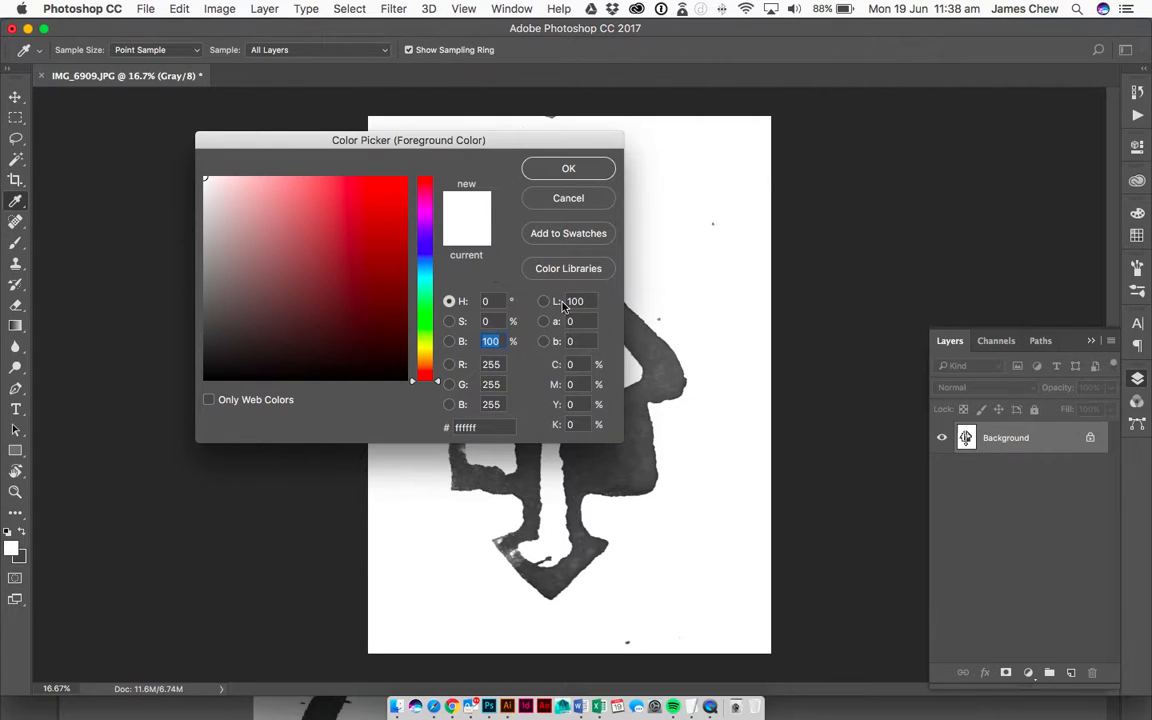
{"action": "mouse_move", "coordinate": [584, 180]}
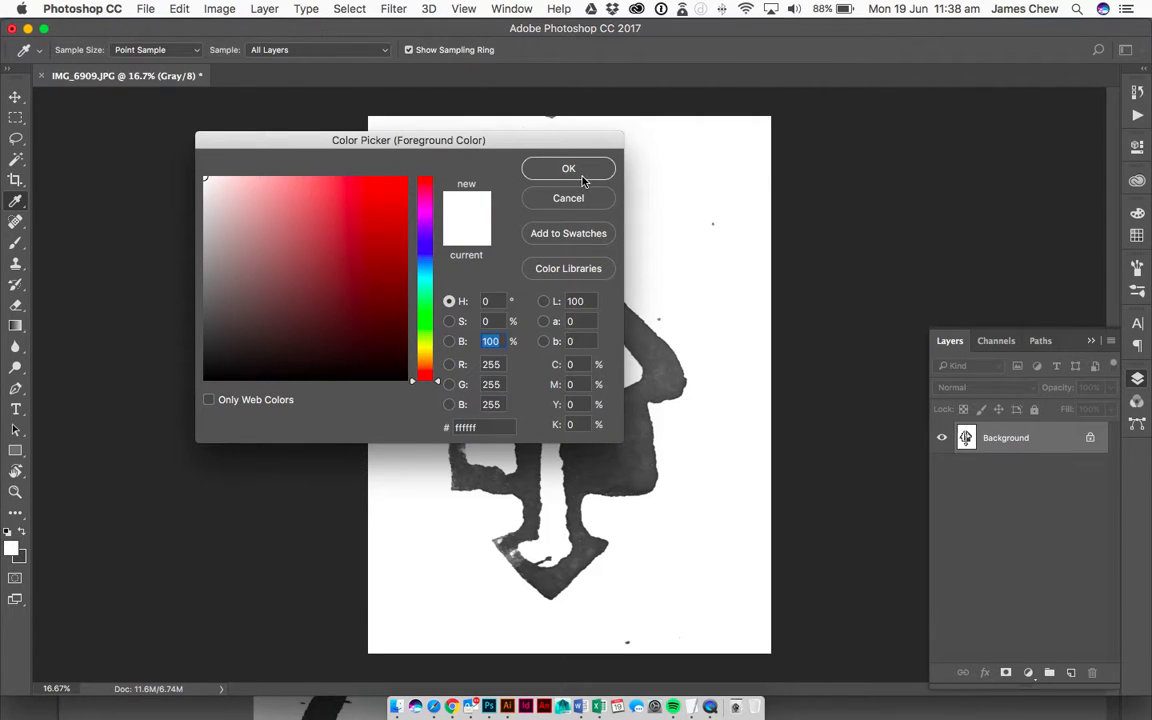
{"action": "left_click", "coordinate": [568, 168]}
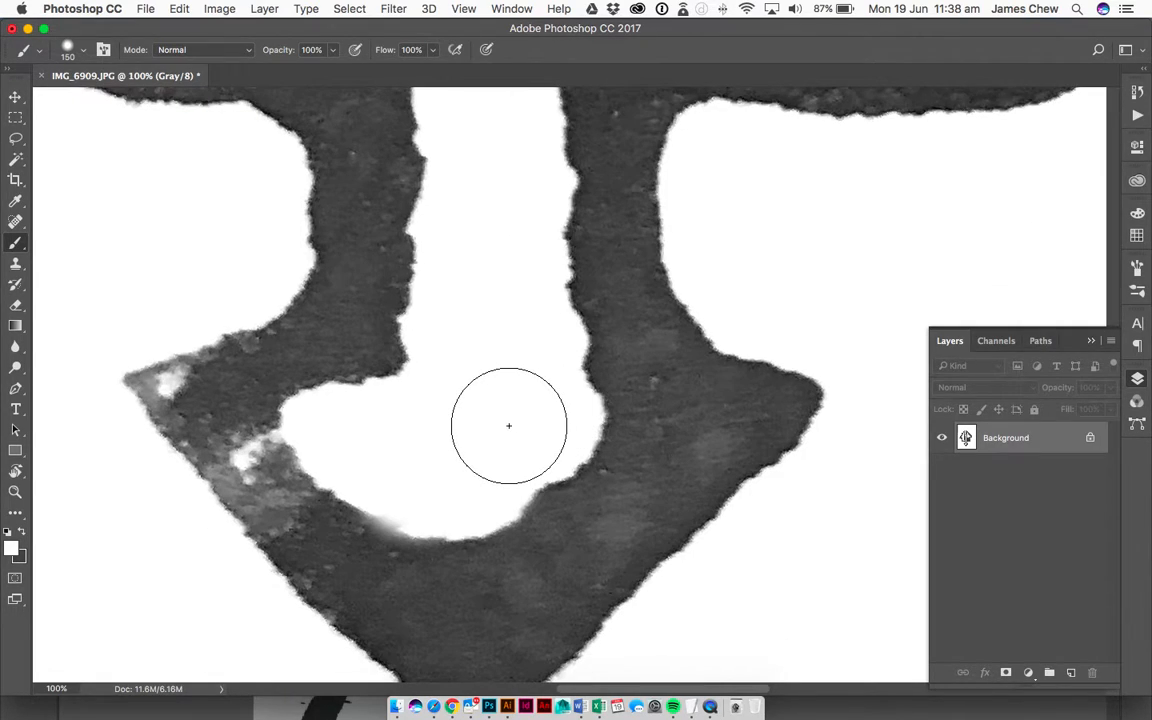
{"action": "mouse_move", "coordinate": [548, 432]}
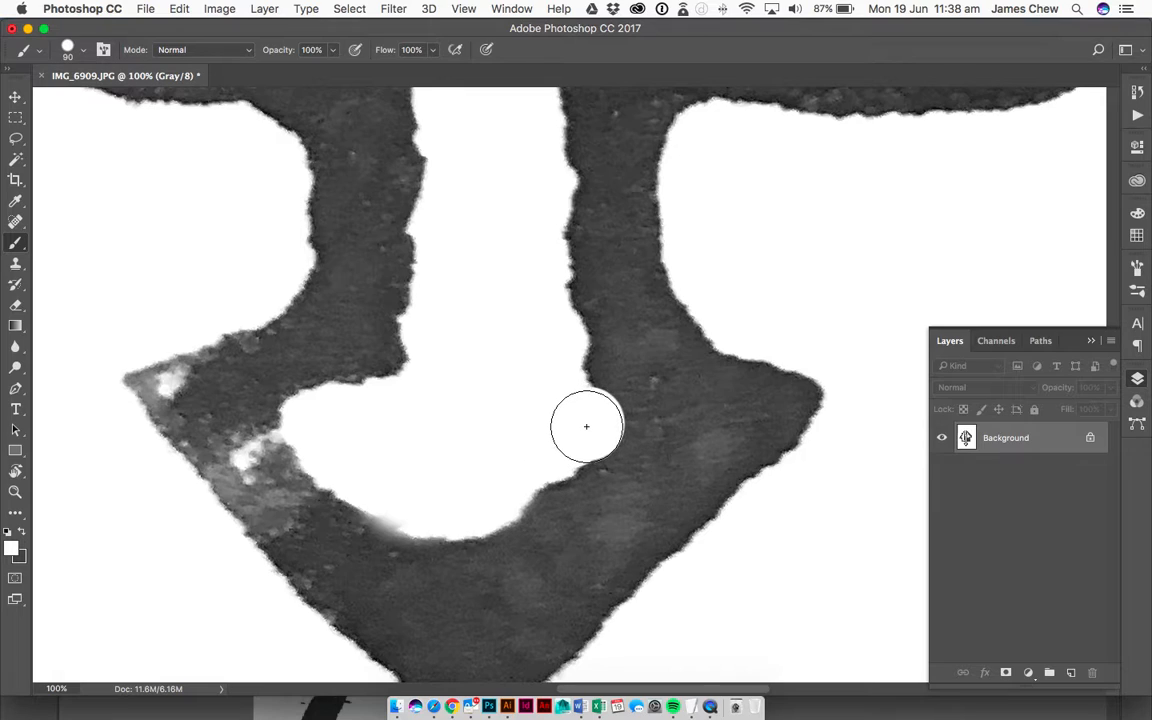
{"action": "mouse_move", "coordinate": [602, 418]}
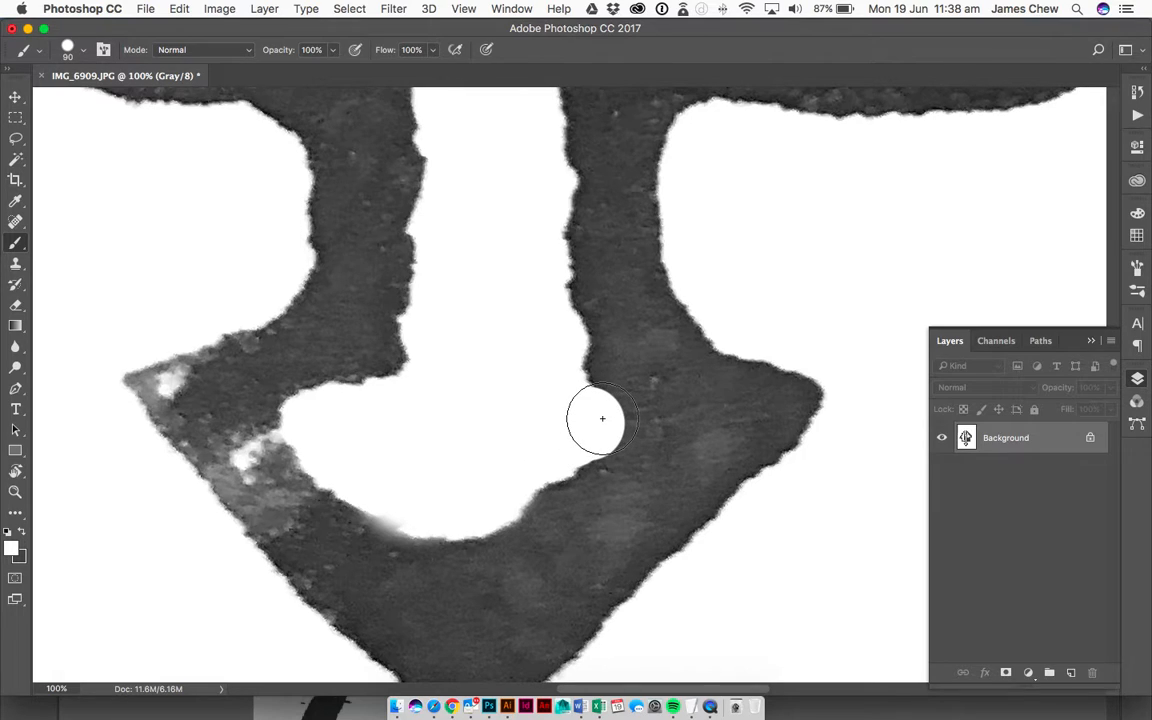
- Brush white over the grey smudges inside the arrow's lower notch
{"action": "left_click_drag", "start_coordinate": [602, 418], "coordinate": [616, 426]}
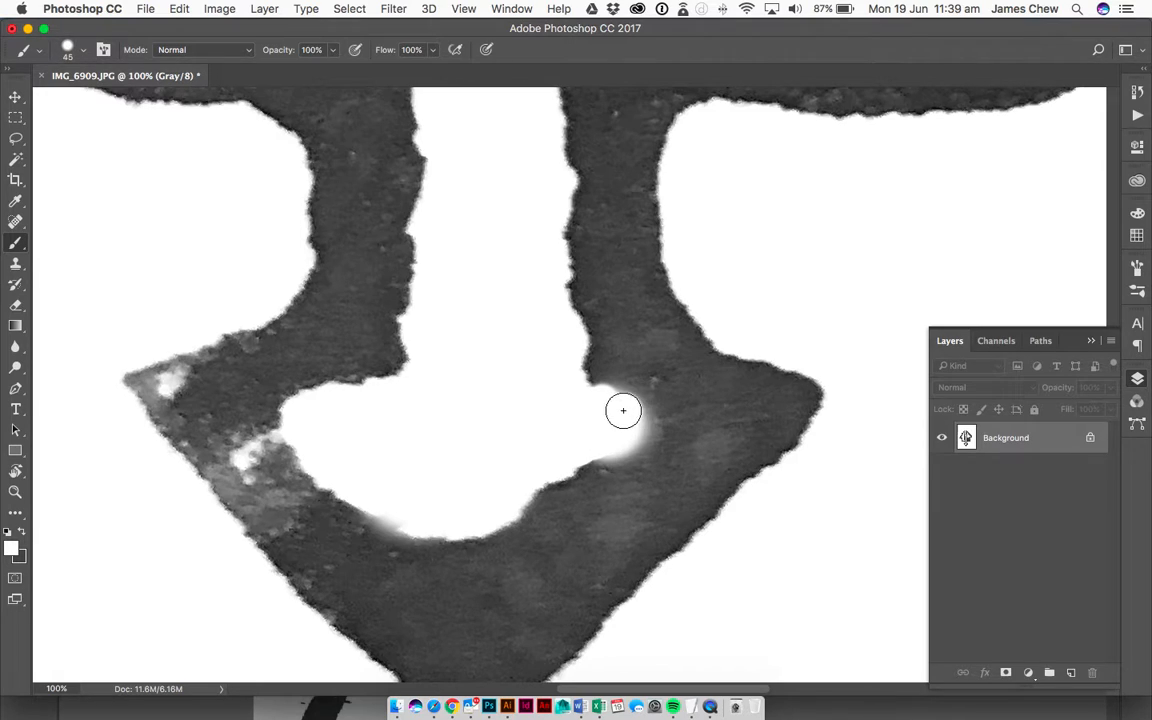
{"action": "left_click_drag", "start_coordinate": [624, 410], "coordinate": [492, 532]}
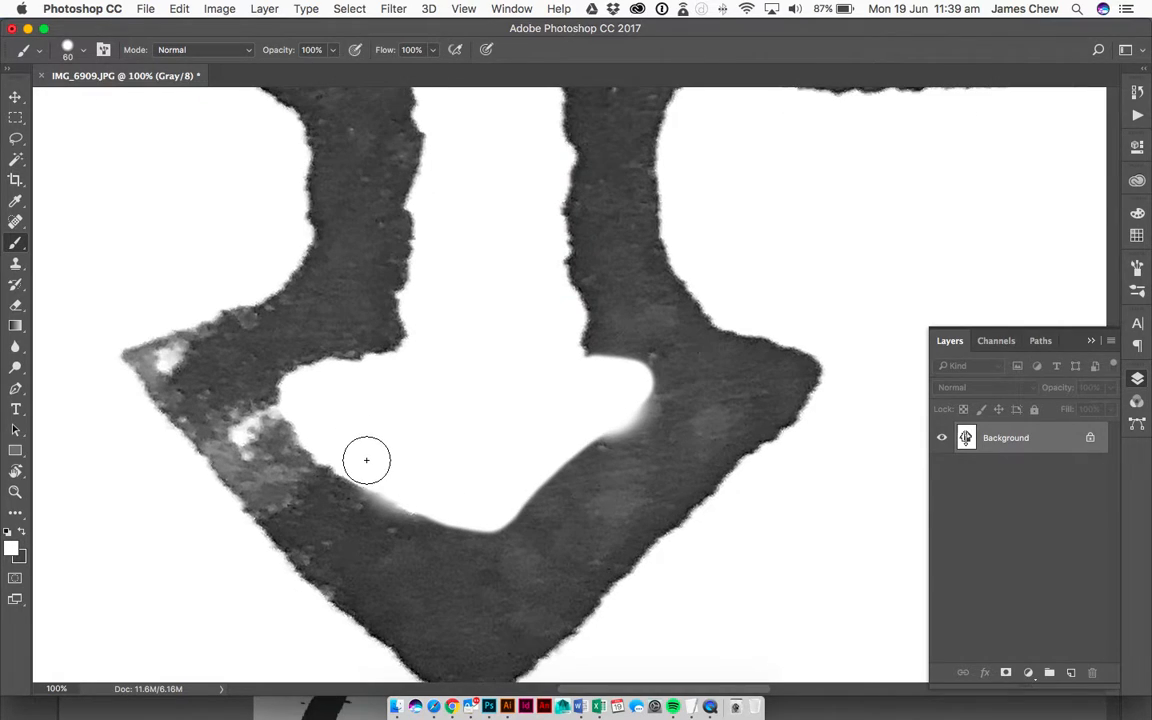
{"action": "left_click_drag", "start_coordinate": [366, 460], "coordinate": [492, 552]}
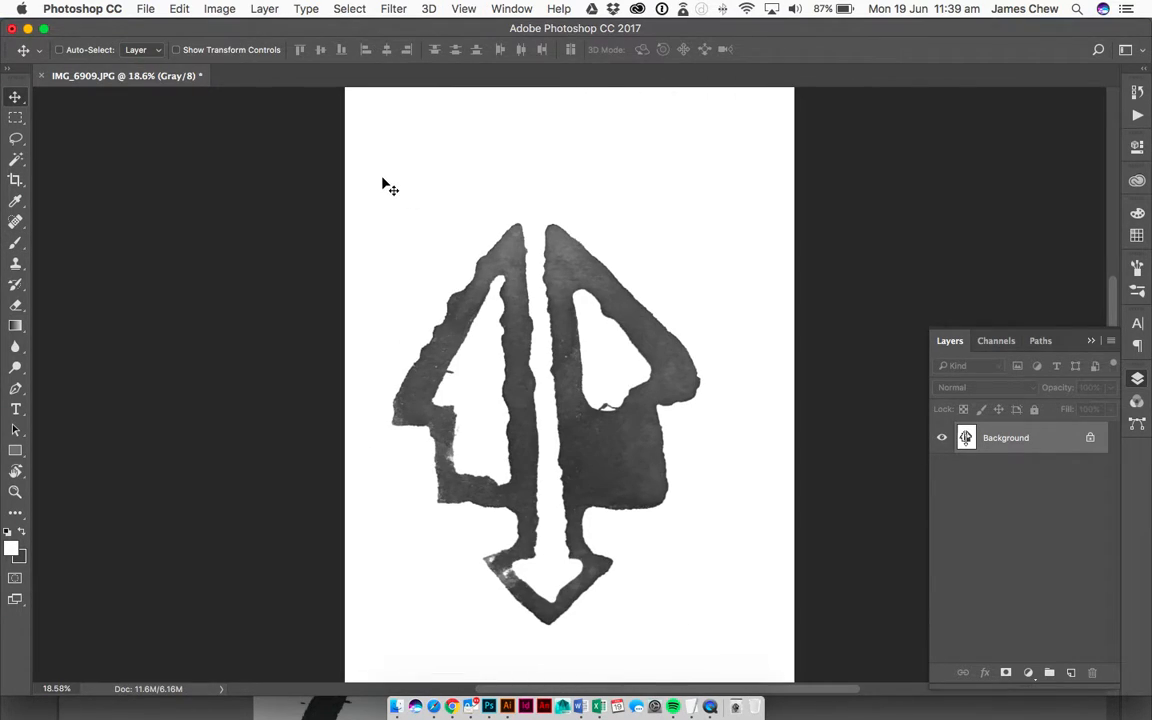
- Save the cleaned arrow image as a JPEG at Quality 12 (Maximum)
{"action": "left_click", "coordinate": [144, 8]}
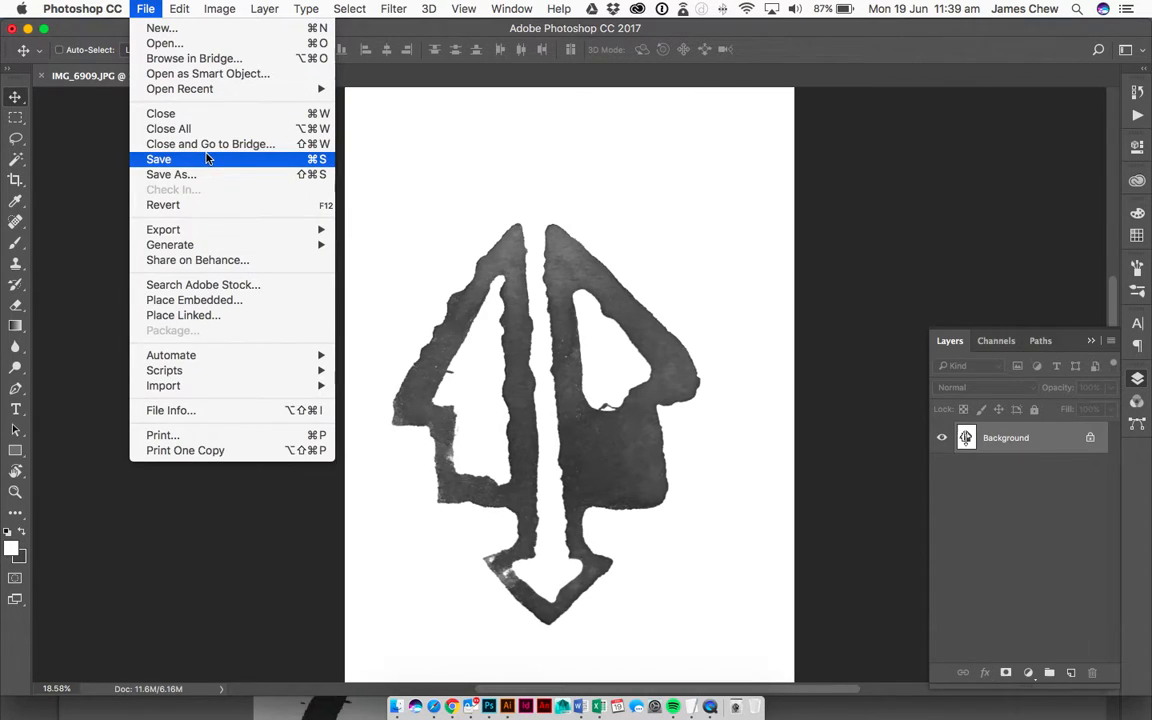
{"action": "left_click", "coordinate": [158, 160]}
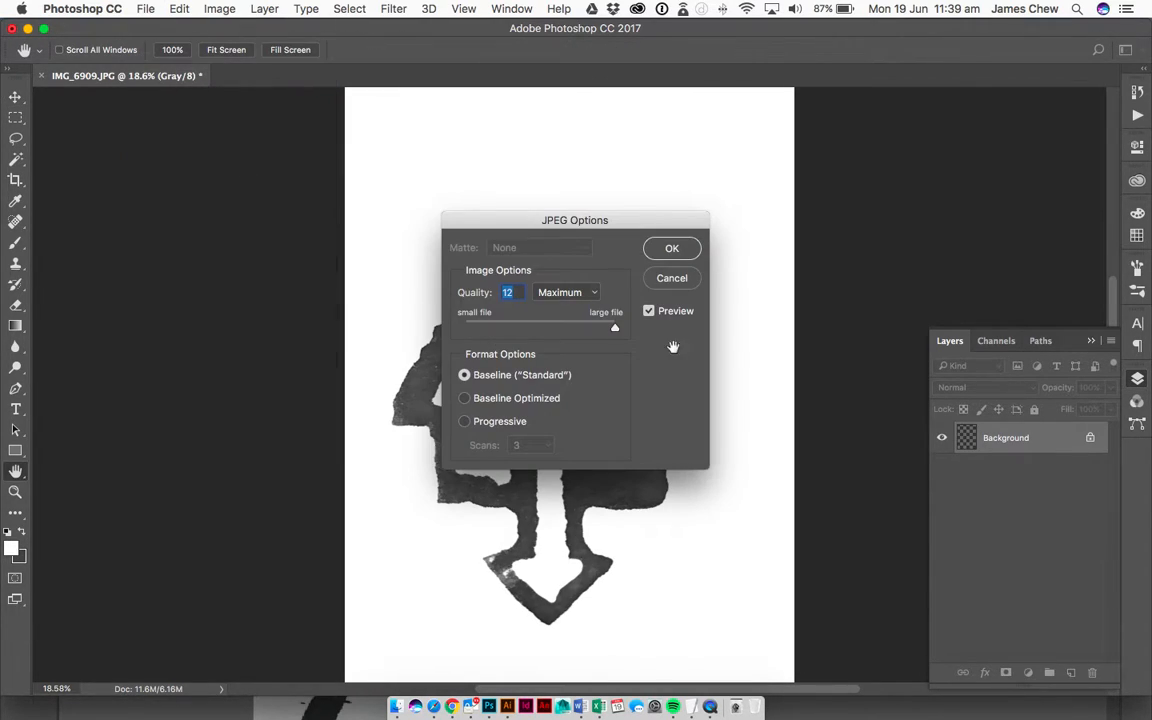
{"action": "left_click", "coordinate": [672, 248]}
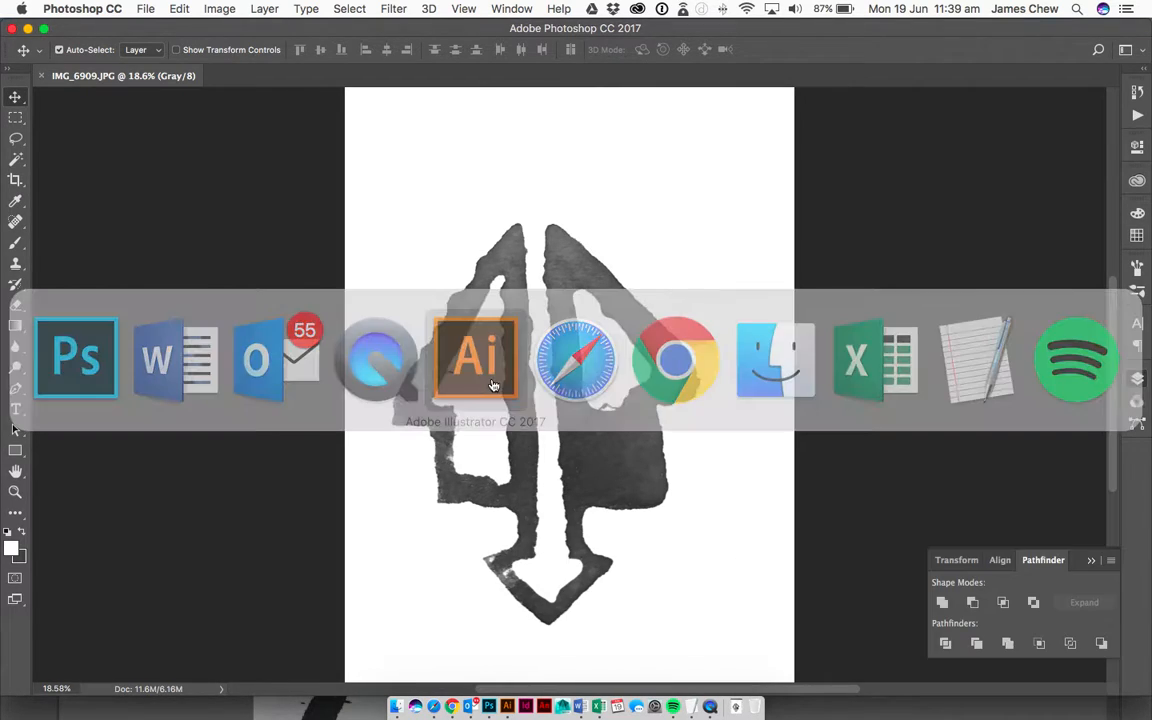
- Switch to Illustrator, declining to update the missing linked files
{"action": "left_click", "coordinate": [476, 358]}
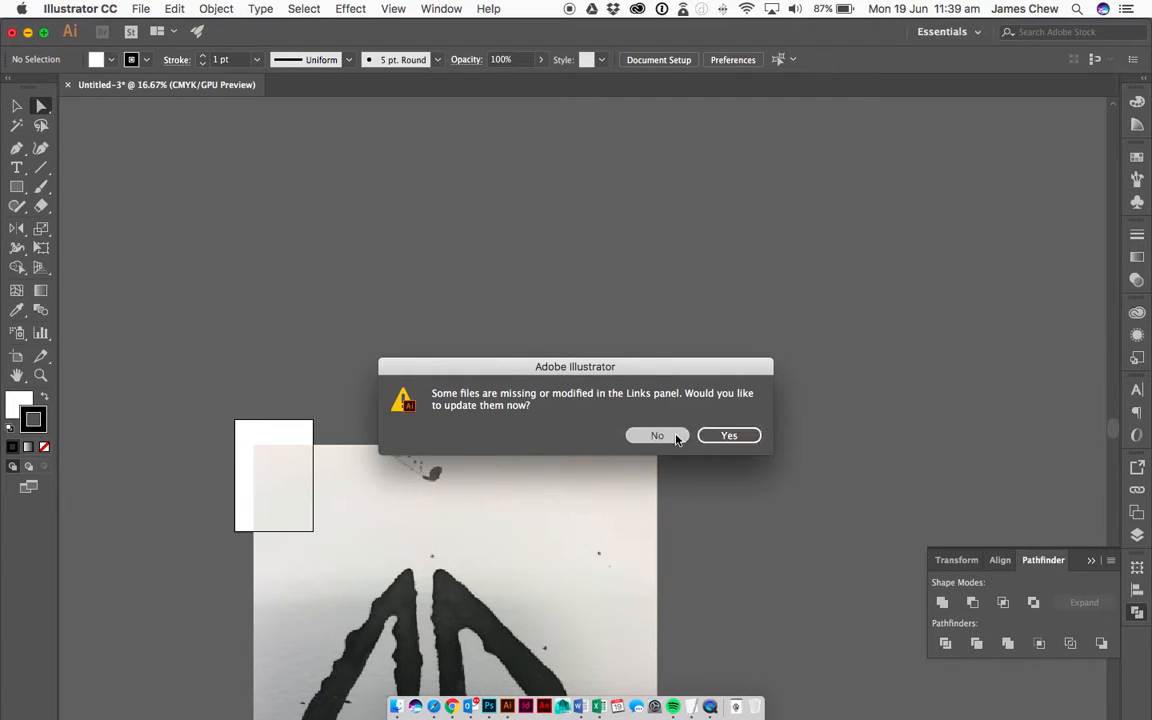
{"action": "left_click", "coordinate": [656, 436]}
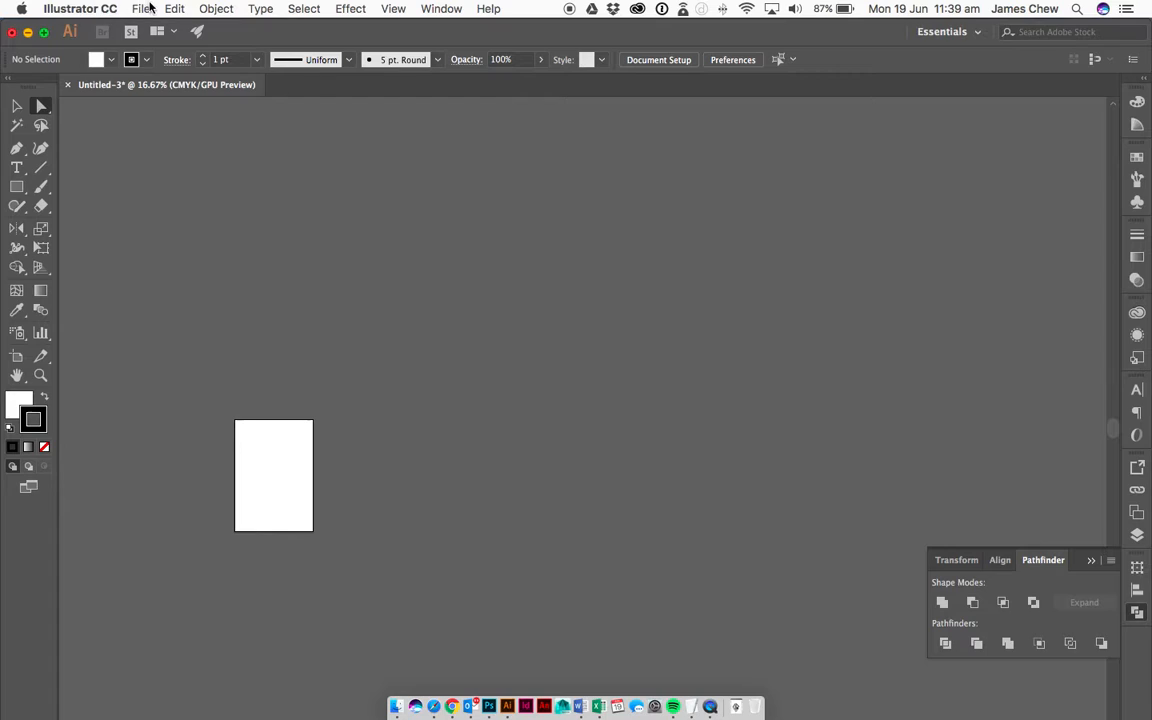
- Place the arrow photo IMG_6909.JPG from Downloads into the document
{"action": "left_click", "coordinate": [140, 8]}
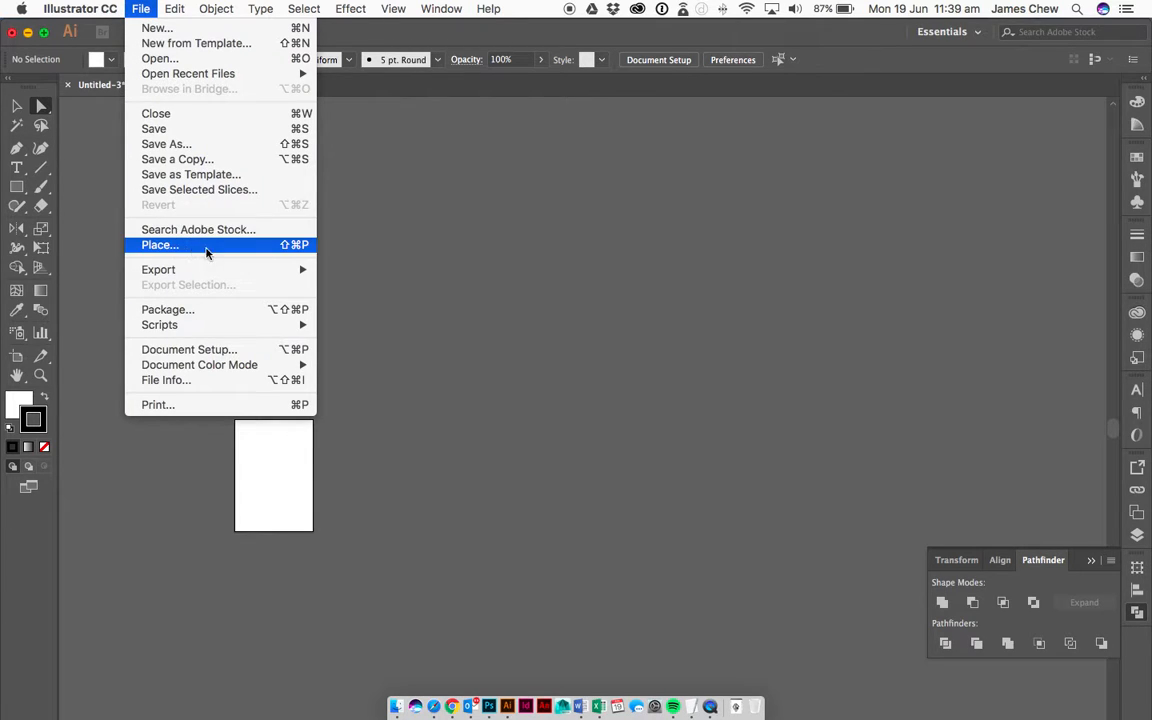
{"action": "left_click", "coordinate": [160, 244]}
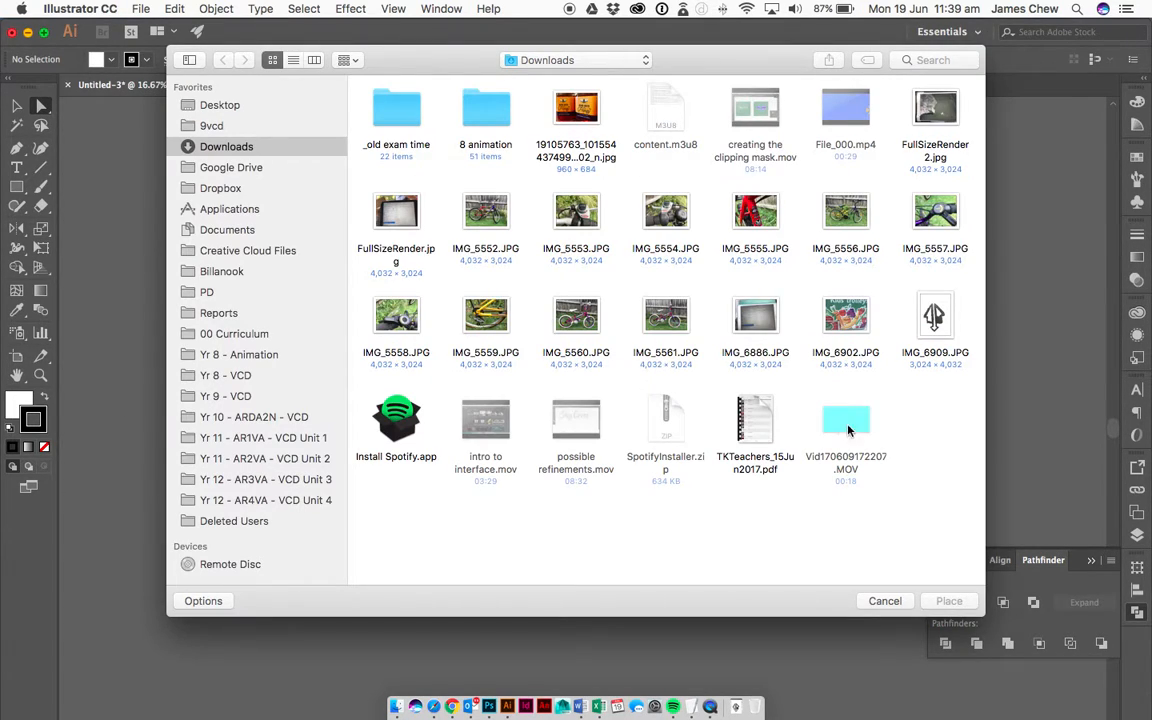
{"action": "left_click", "coordinate": [884, 600]}
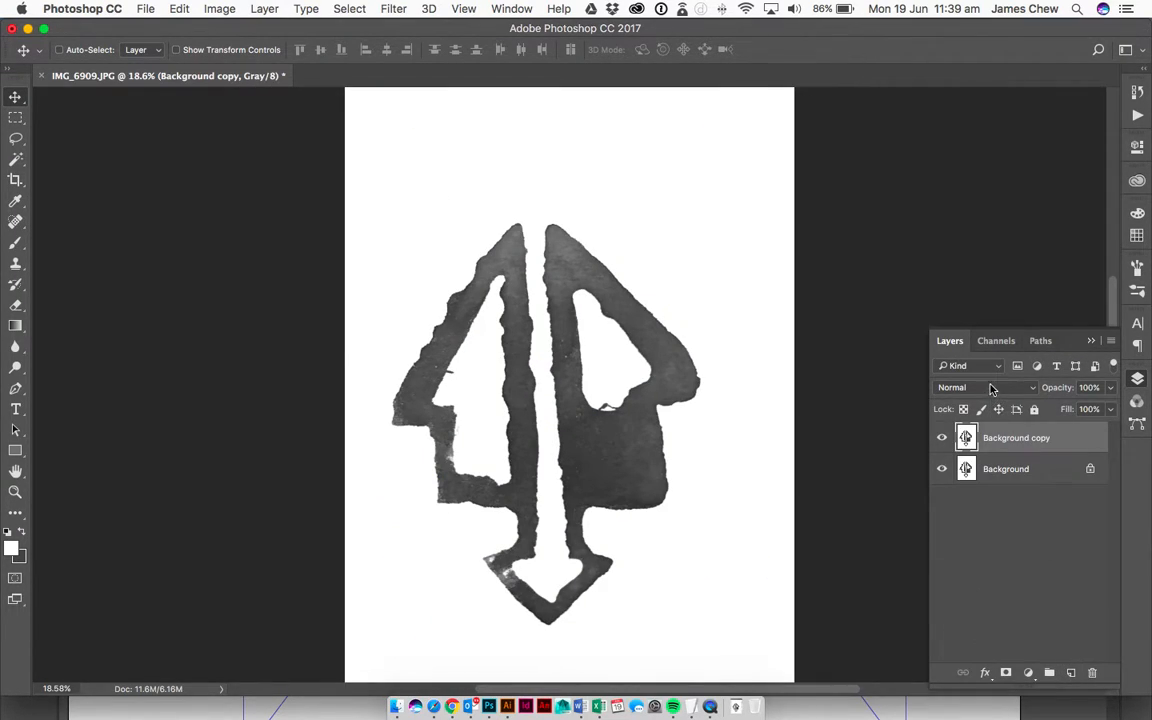
- Return to the Illustrator document showing the placed ink arrow image
{"action": "left_click", "coordinate": [984, 388]}
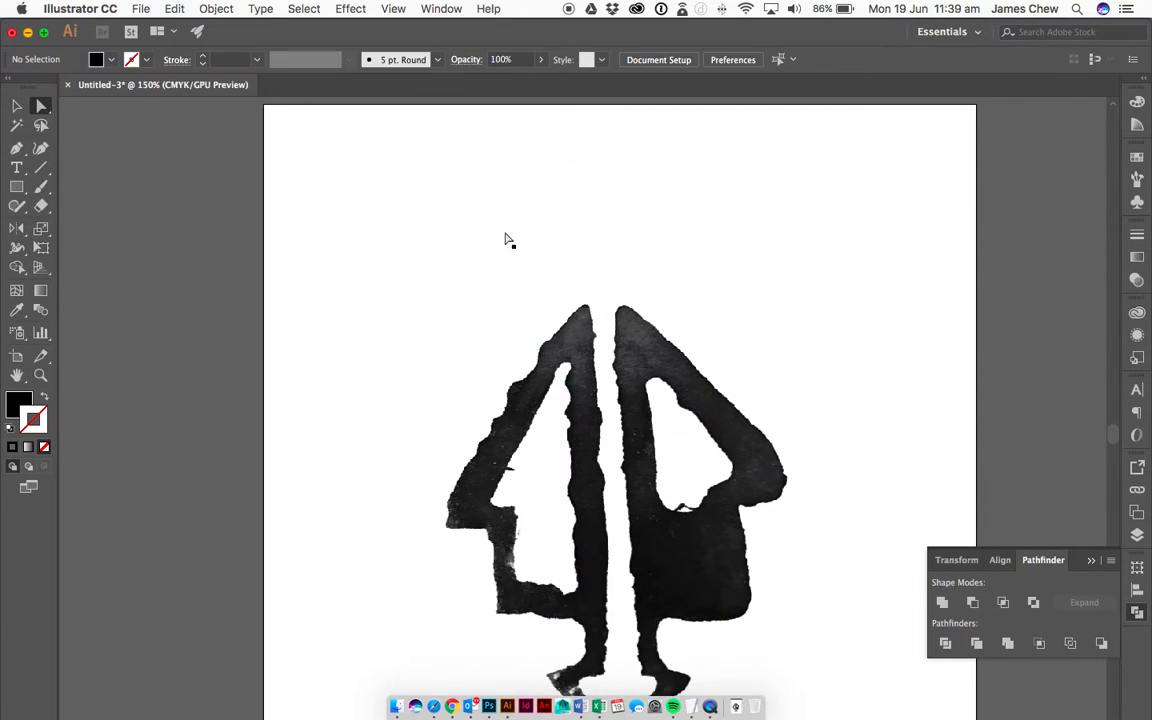
- Image Trace the placed arrow photo, accepting the large-image warning
{"action": "left_click", "coordinate": [404, 60]}
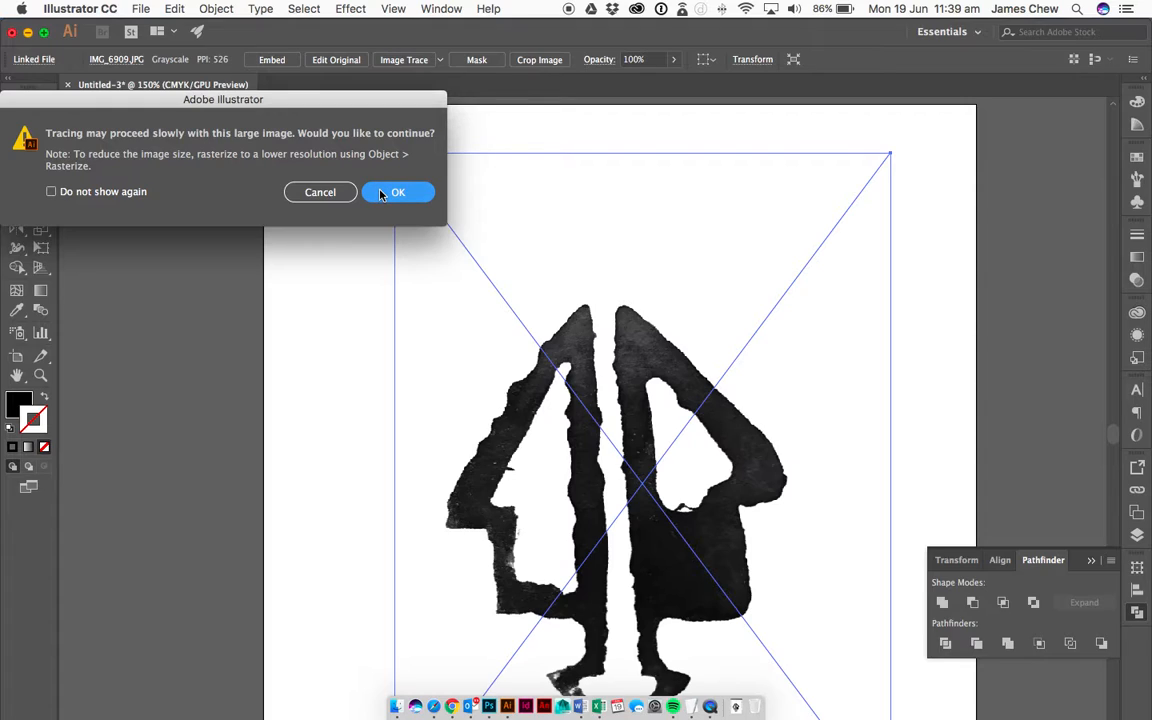
{"action": "left_click", "coordinate": [398, 192]}
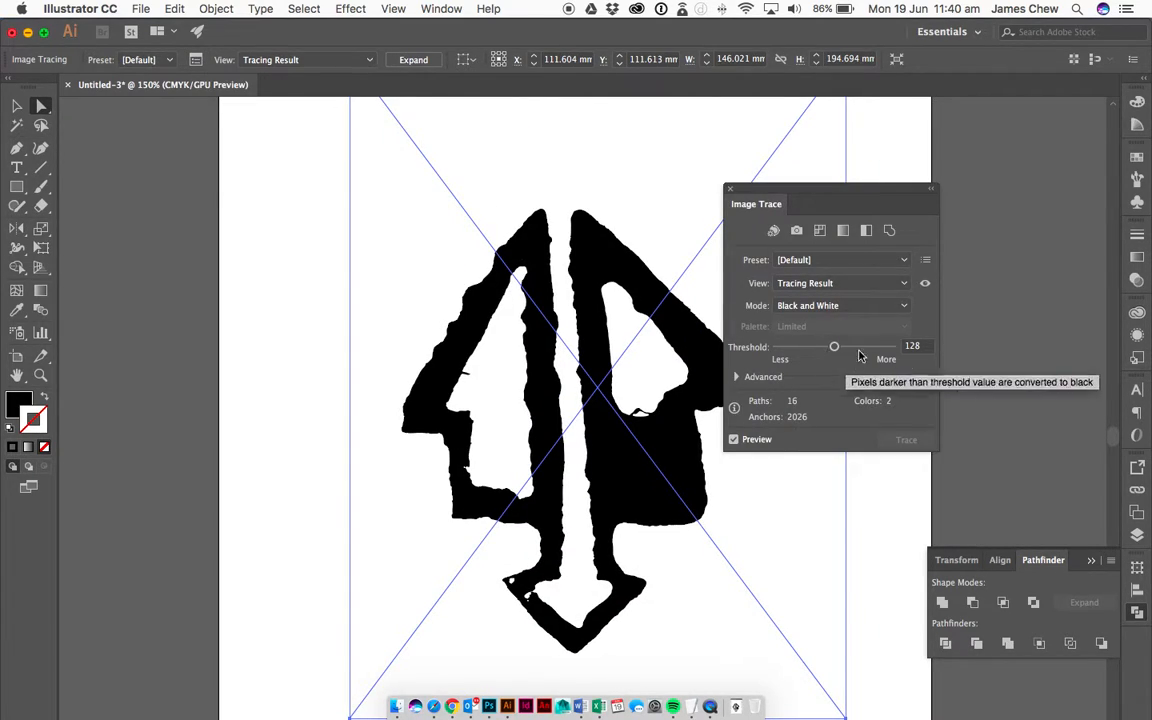
{"action": "mouse_move", "coordinate": [738, 376]}
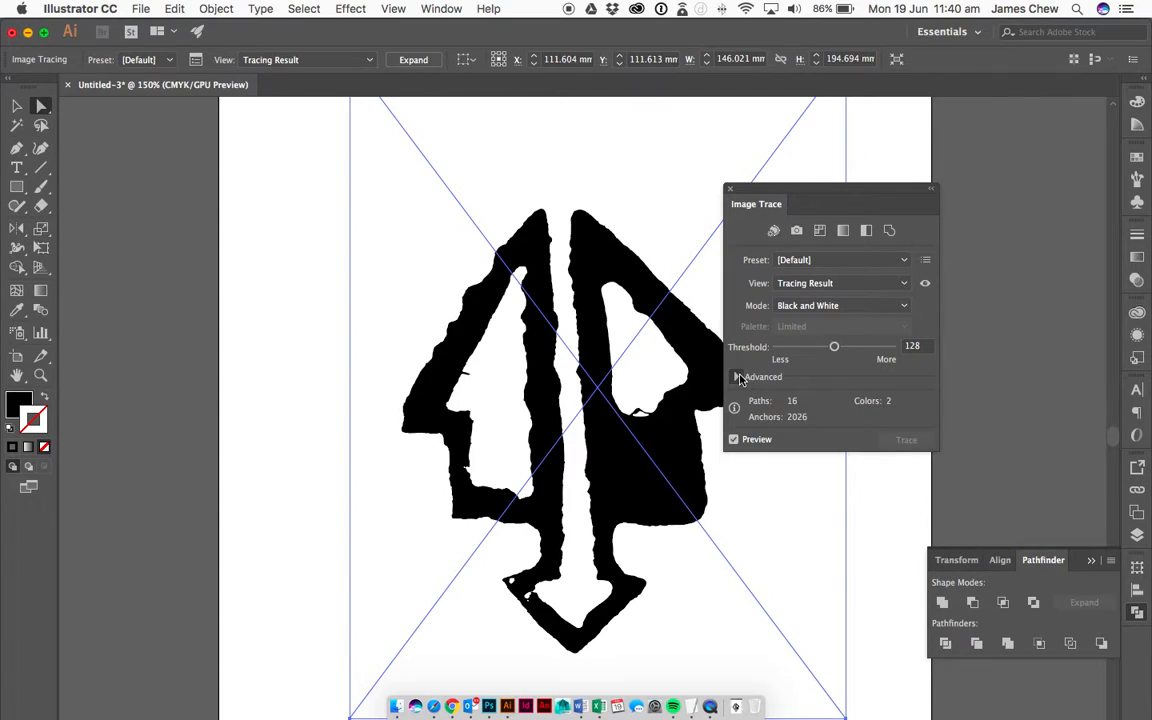
- In Advanced tracing options, enable Ignore White and raise Paths to about 70%
{"action": "left_click", "coordinate": [738, 376]}
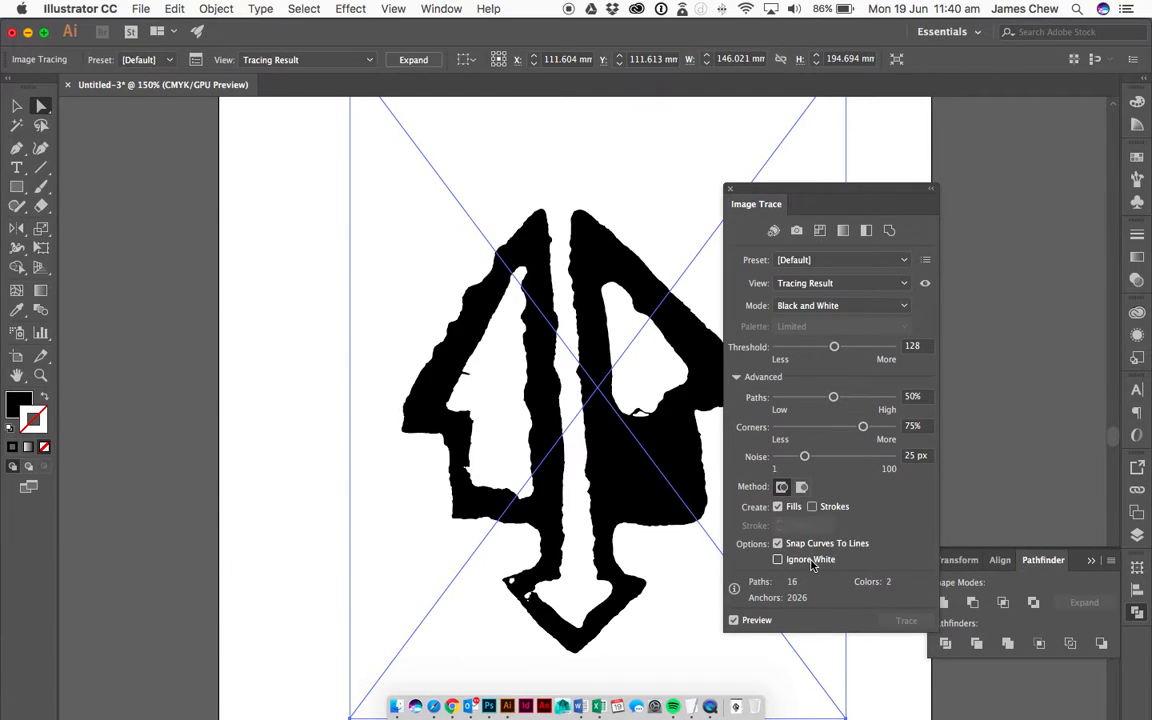
{"action": "left_click", "coordinate": [778, 560]}
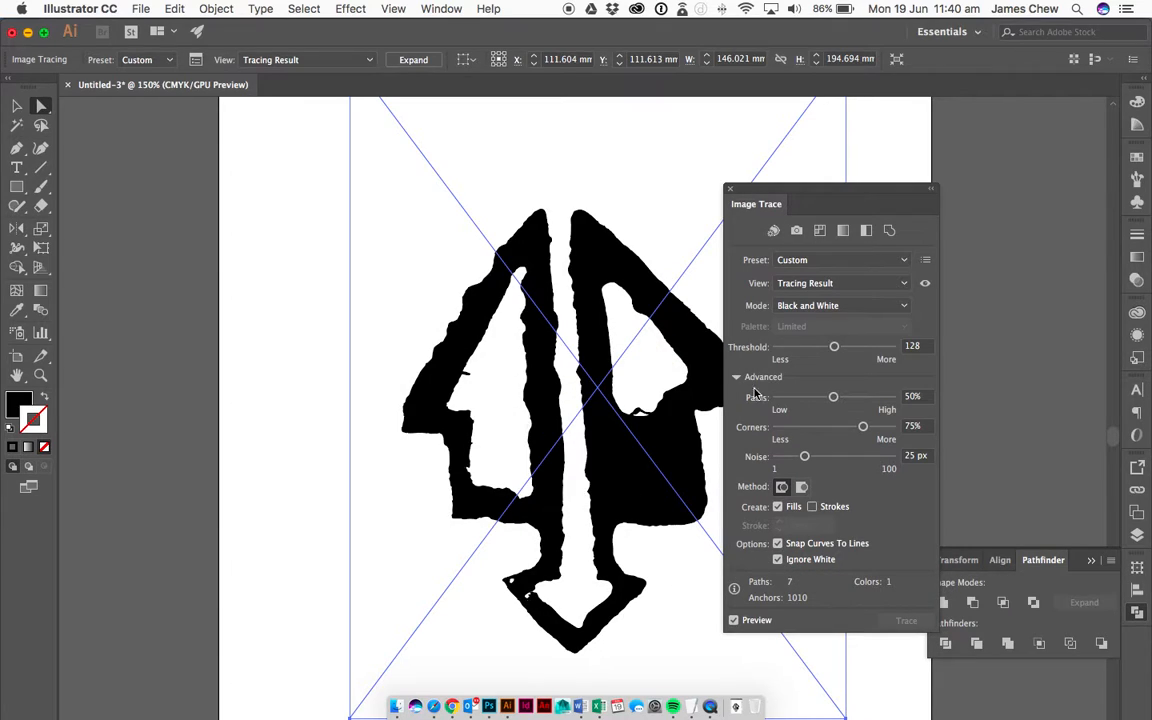
{"action": "left_click_drag", "start_coordinate": [832, 396], "coordinate": [856, 396]}
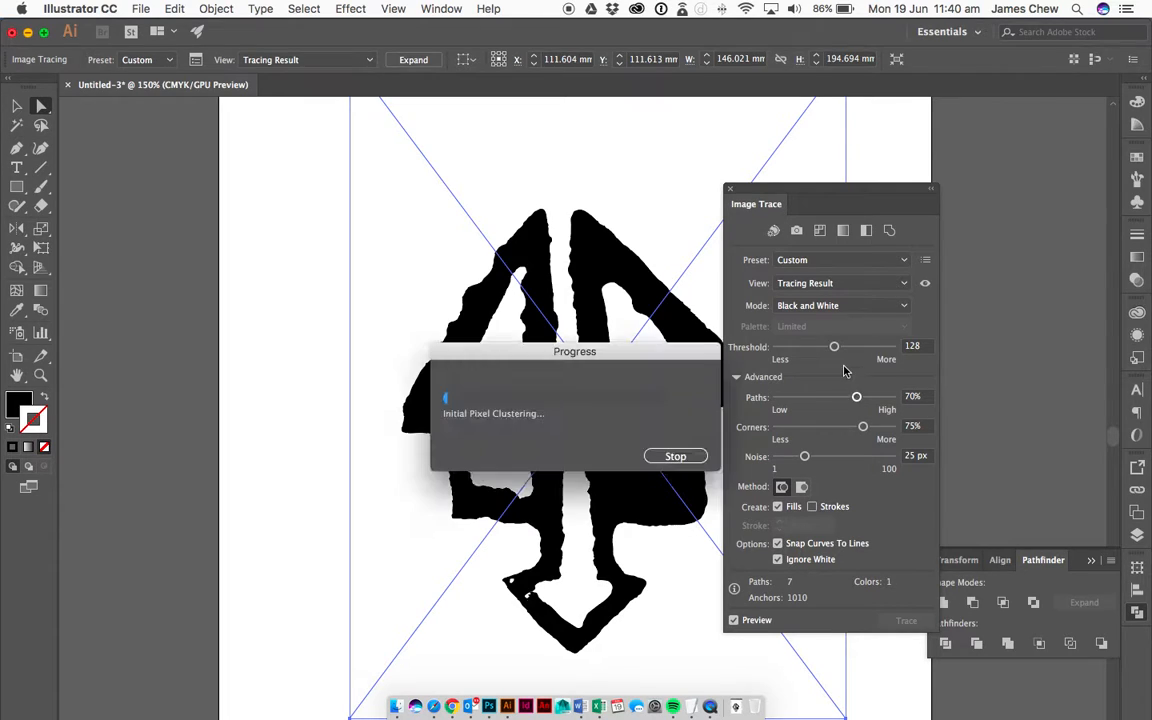
{"action": "left_click", "coordinate": [836, 348]}
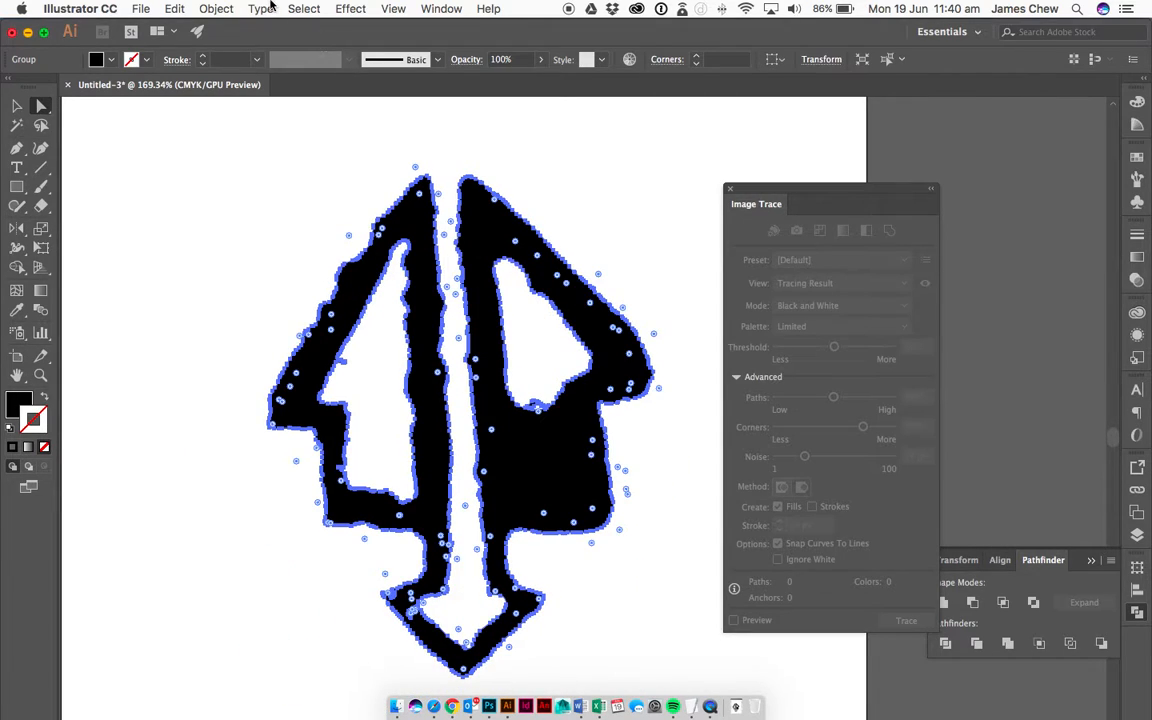
- Simplify the arrow path with Curve Precision around 71% for fewer anchor points
{"action": "left_click", "coordinate": [216, 8]}
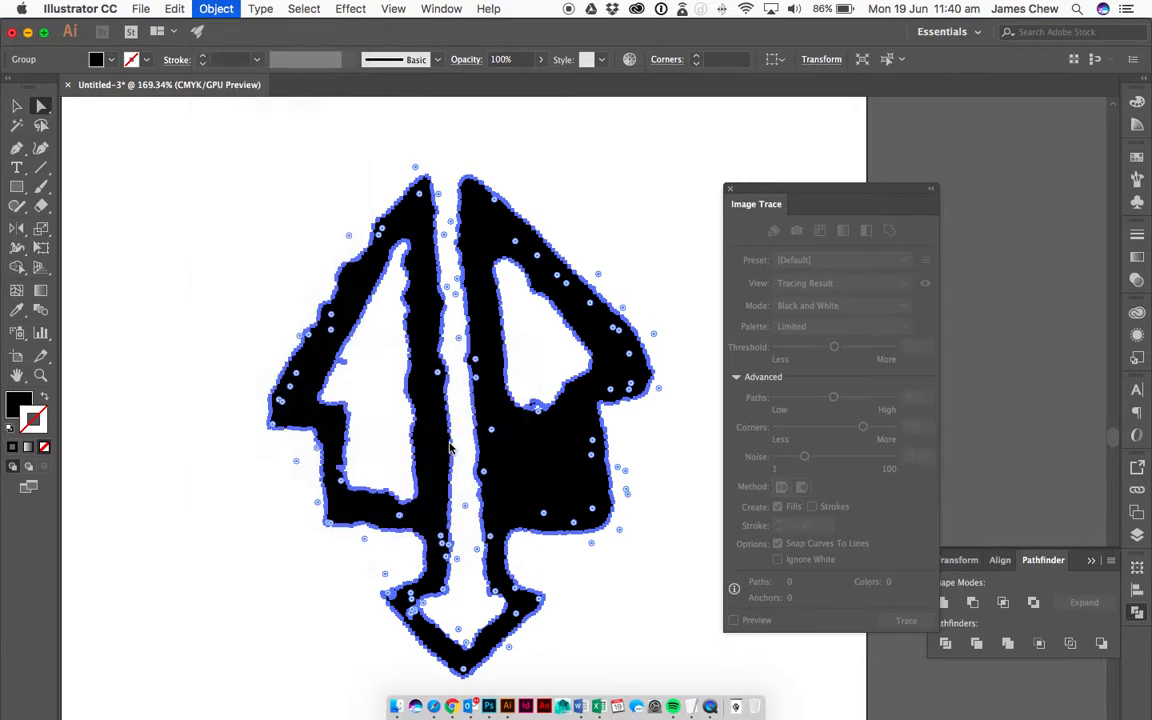
{"action": "left_click", "coordinate": [216, 8]}
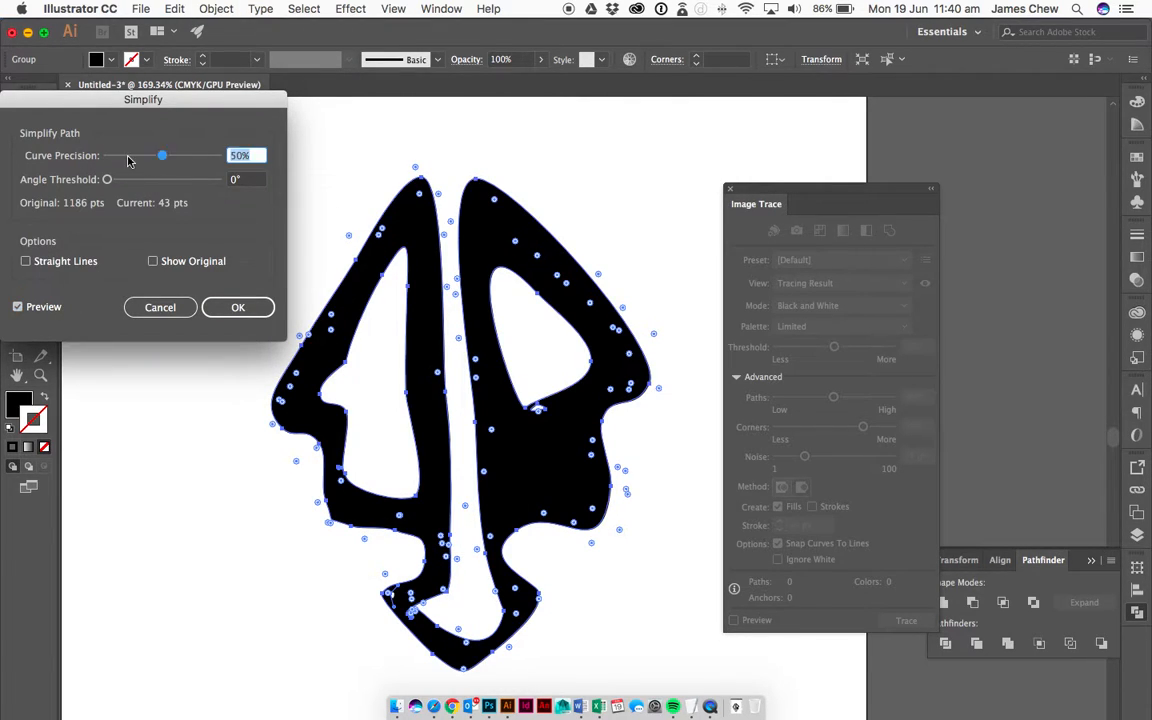
{"action": "left_click_drag", "start_coordinate": [164, 156], "coordinate": [216, 156]}
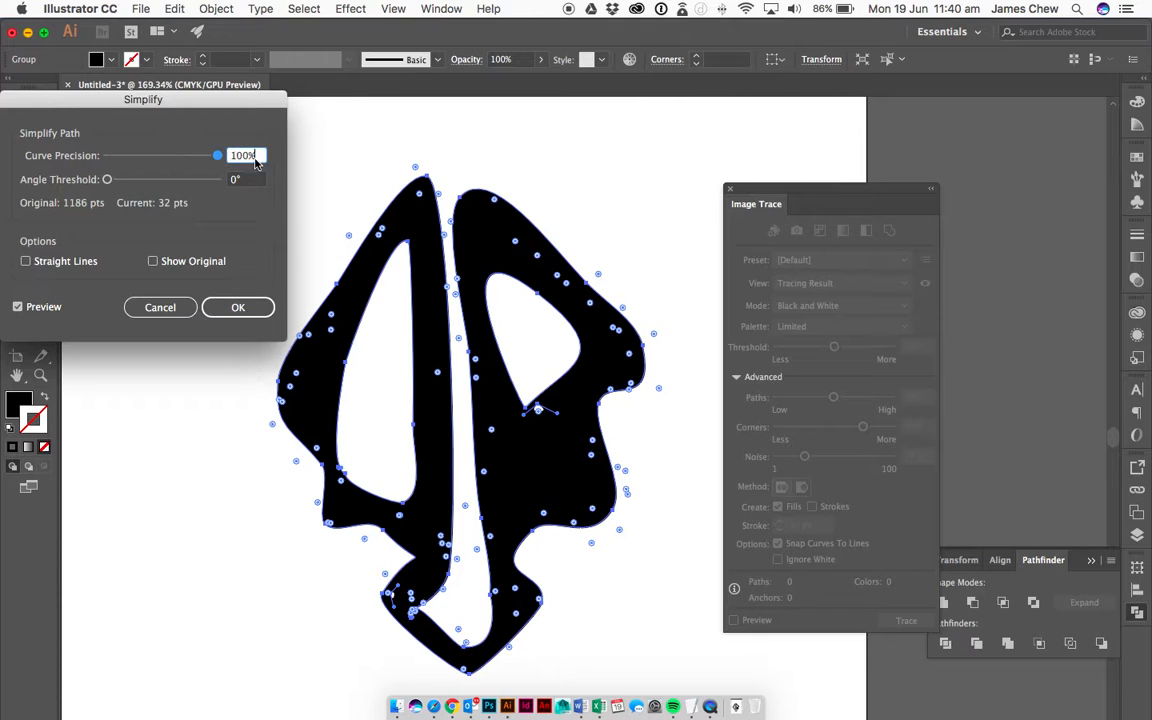
{"action": "left_click_drag", "start_coordinate": [216, 156], "coordinate": [204, 156]}
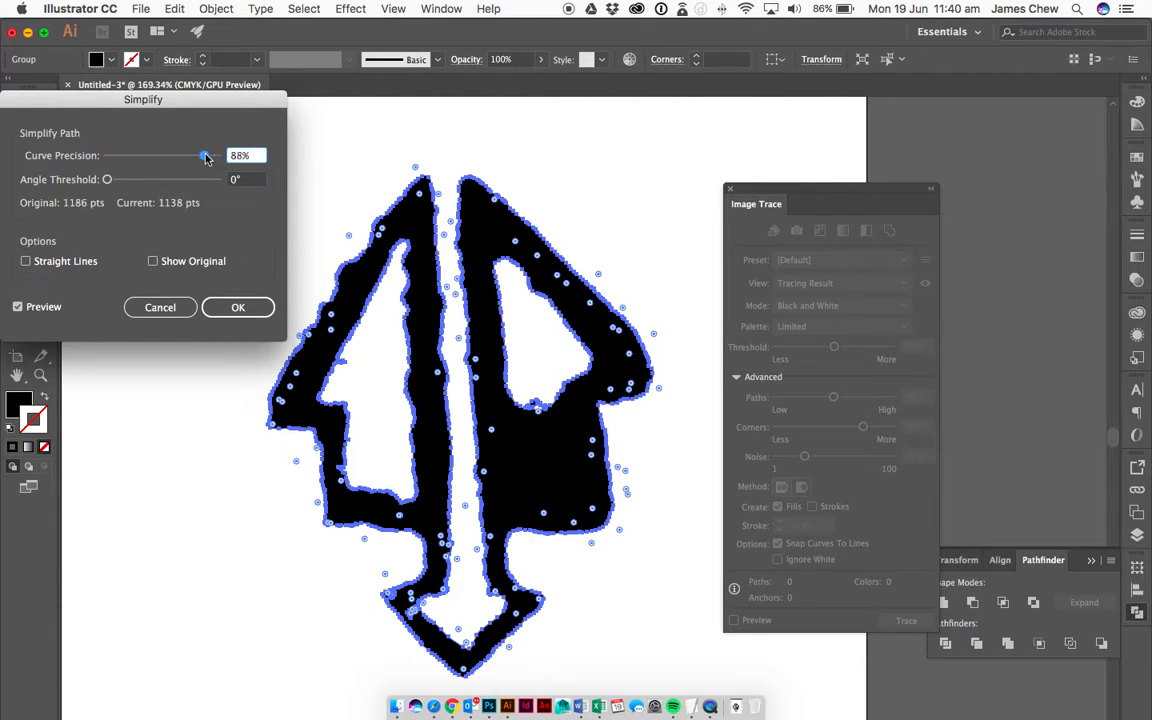
{"action": "left_click_drag", "start_coordinate": [204, 156], "coordinate": [198, 156]}
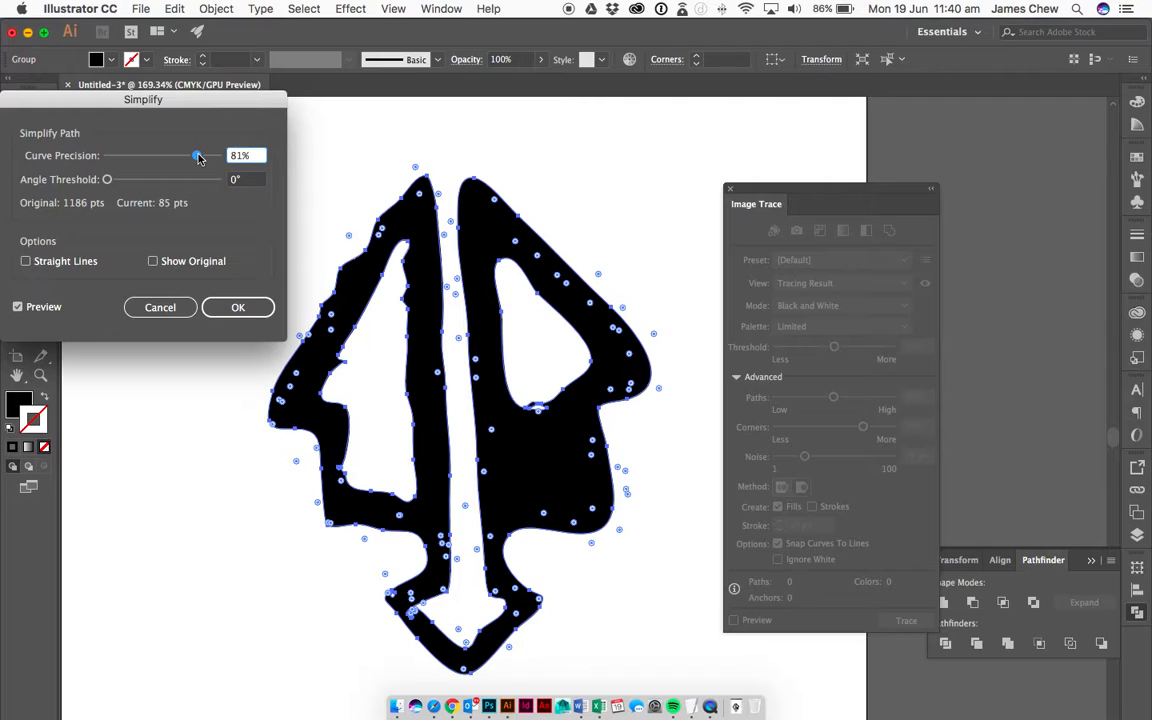
{"action": "left_click_drag", "start_coordinate": [198, 156], "coordinate": [190, 156]}
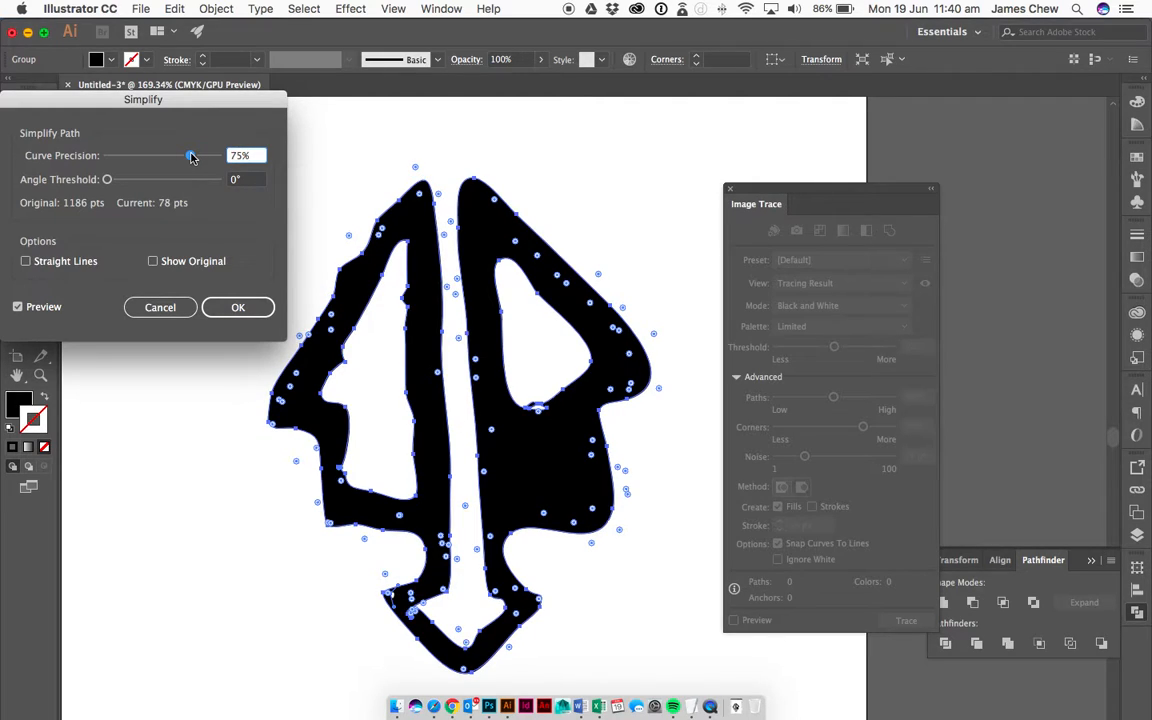
{"action": "left_click_drag", "start_coordinate": [192, 156], "coordinate": [186, 156]}
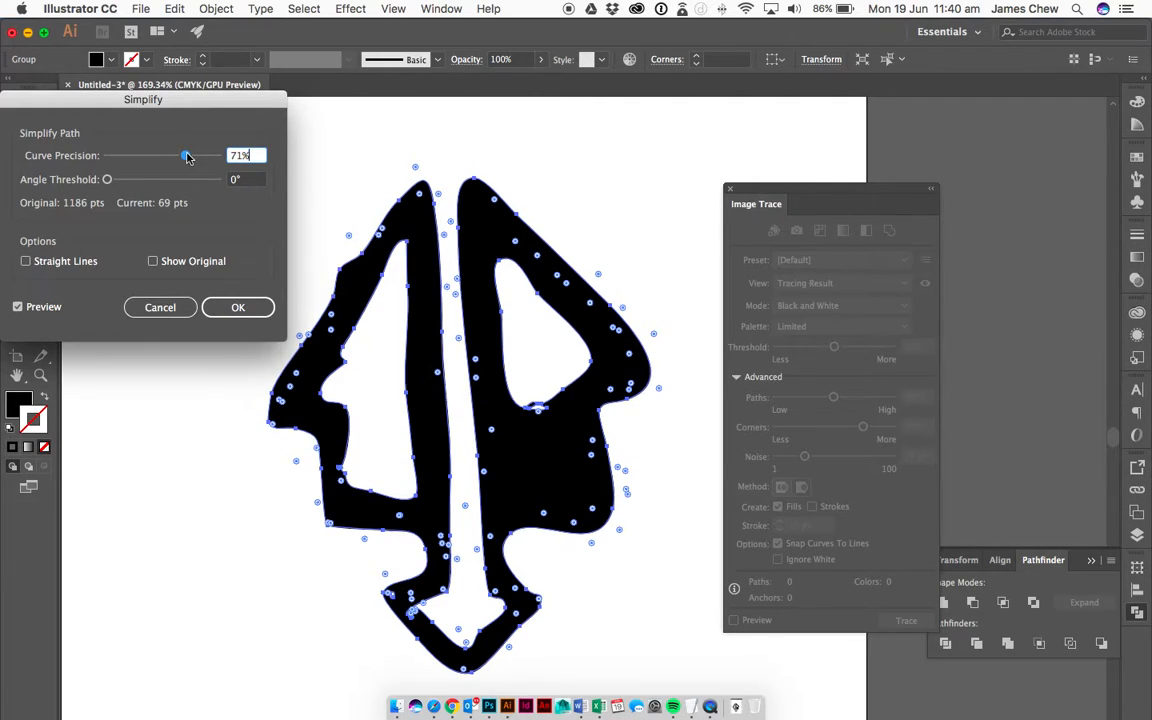
{"action": "left_click", "coordinate": [238, 308]}
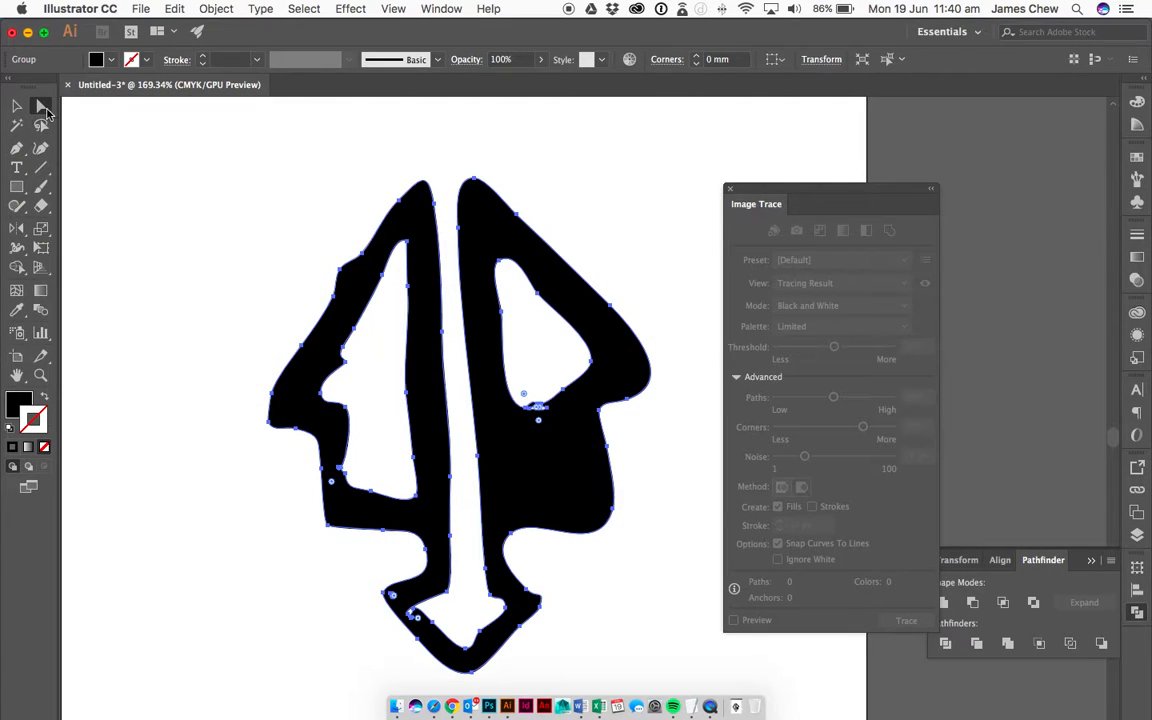
{"action": "mouse_move", "coordinate": [350, 276]}
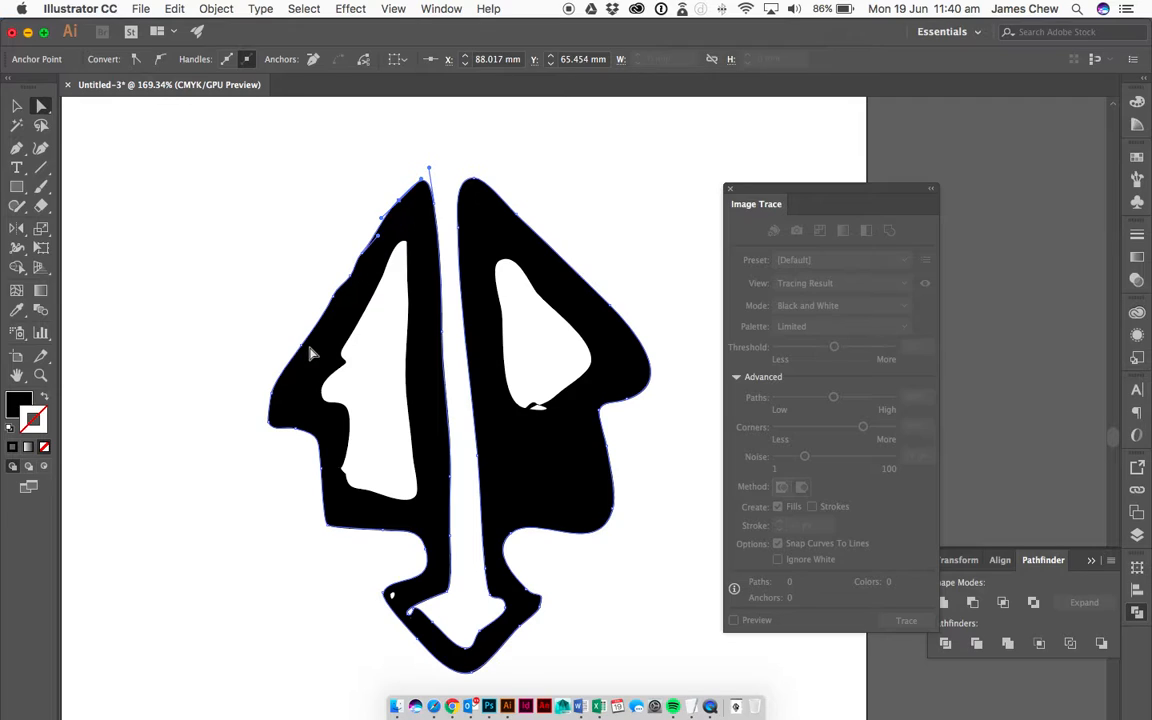
{"action": "mouse_move", "coordinate": [132, 224]}
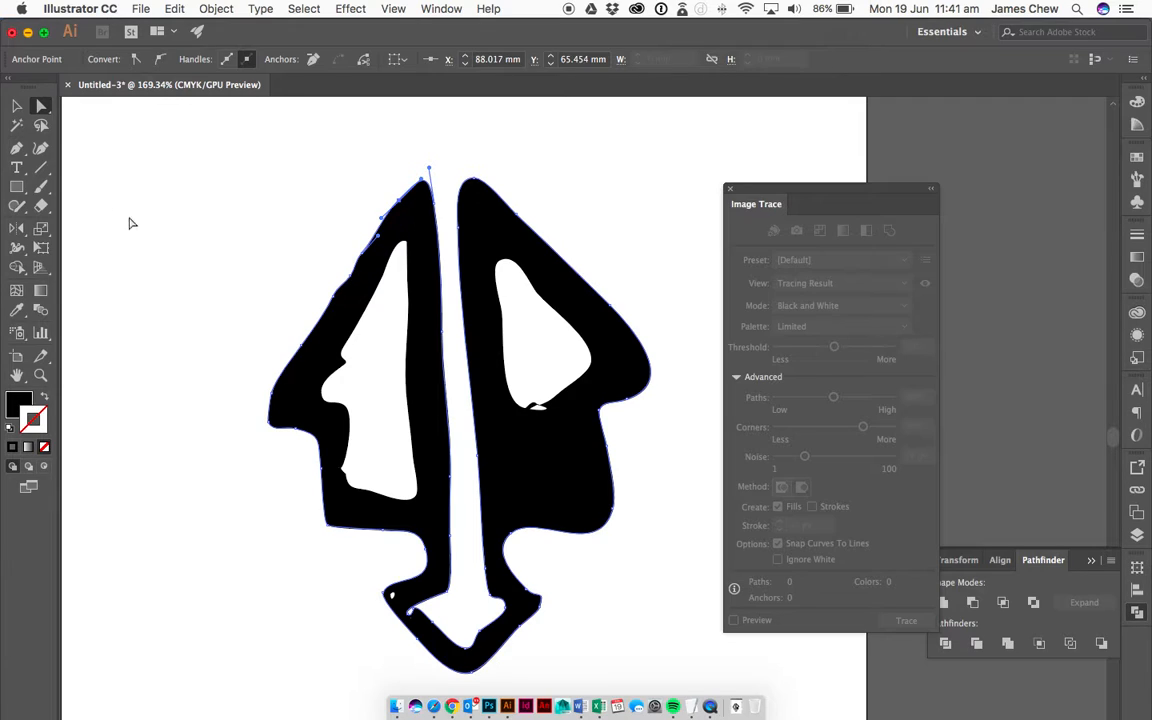
- Delete stray anchor points on the arrow's upper left edge and both notches
{"action": "left_click", "coordinate": [16, 148]}
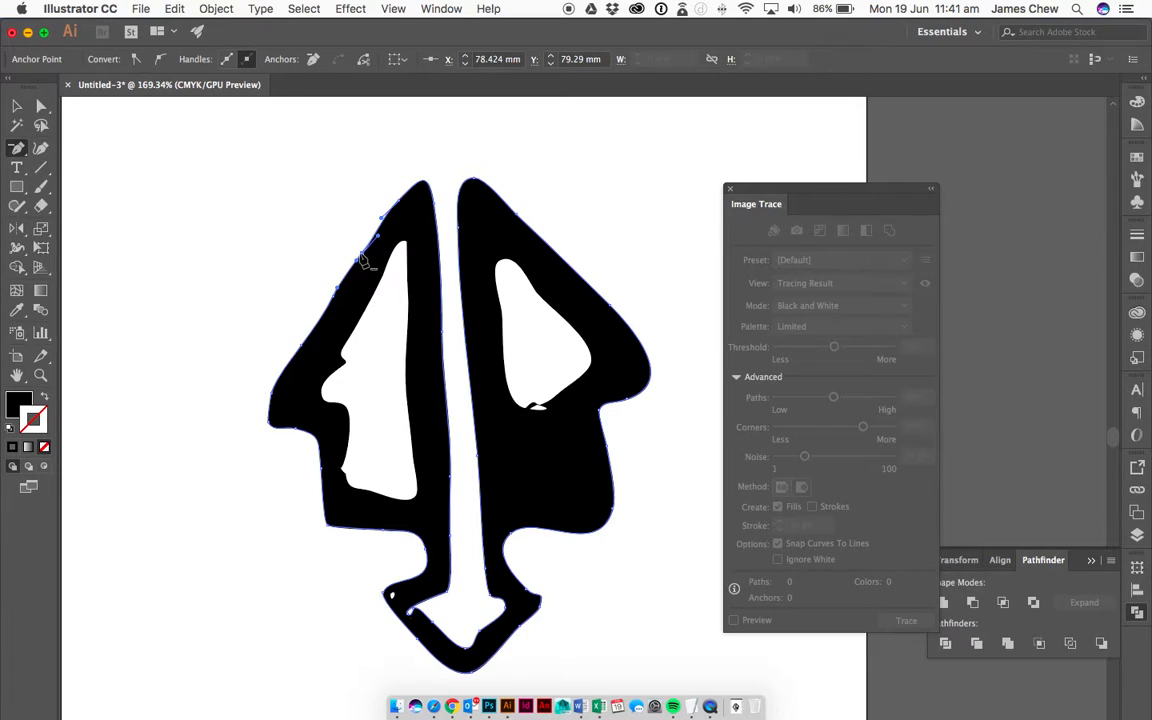
{"action": "left_click", "coordinate": [392, 8]}
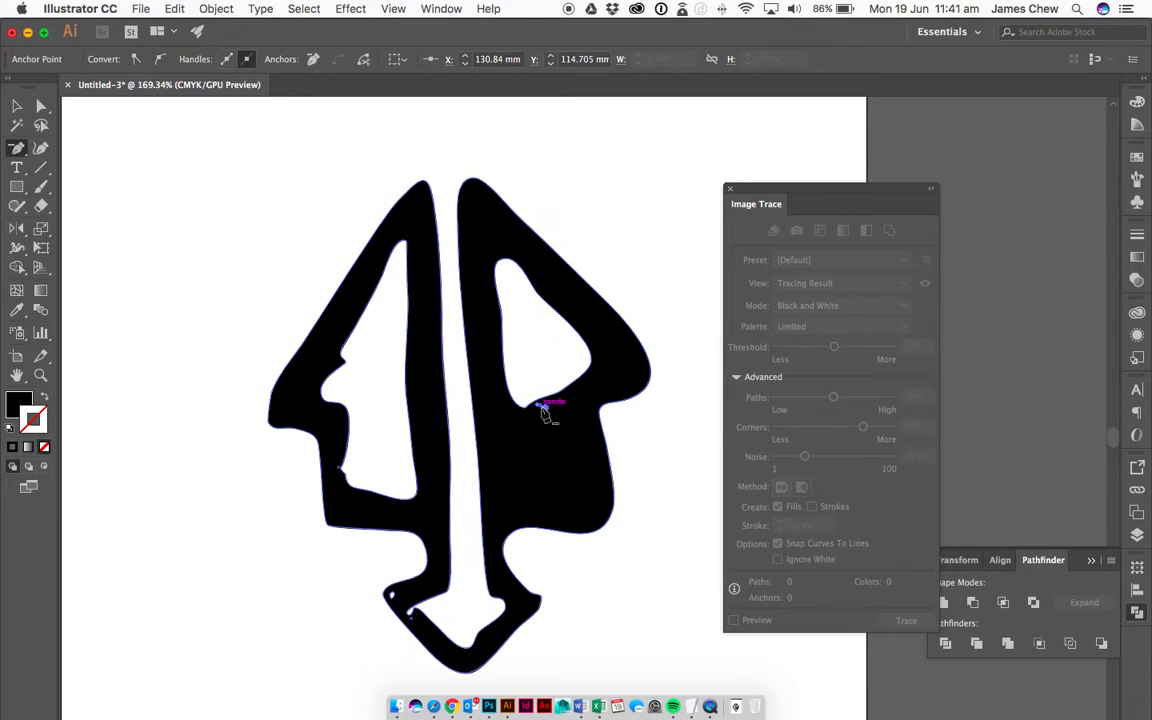
{"action": "left_click", "coordinate": [544, 410]}
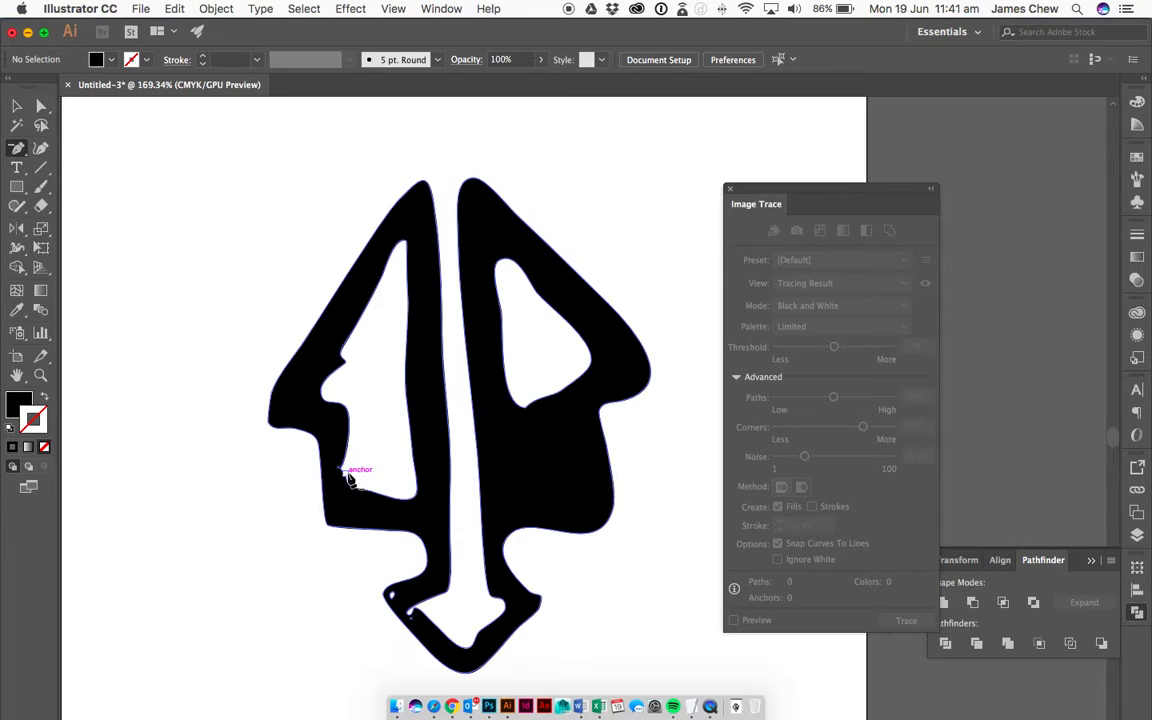
{"action": "left_click", "coordinate": [344, 470]}
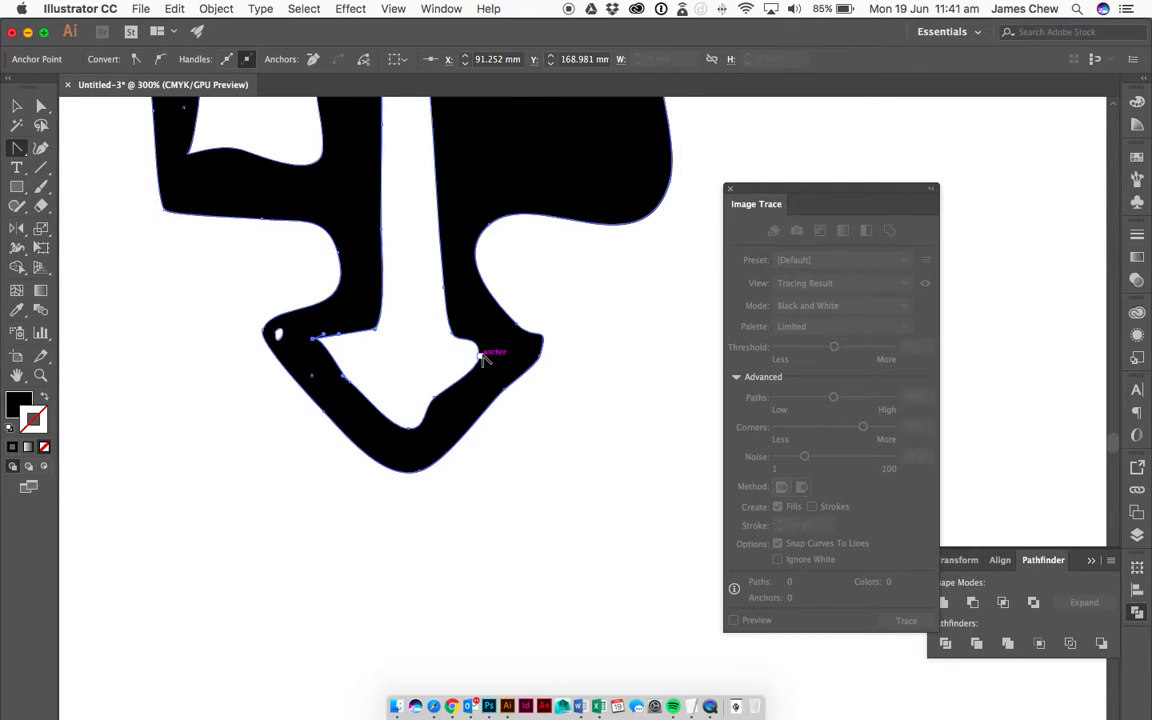
- Drag the arrowhead's inner corner points and straighten the stem edge above it
{"action": "left_click_drag", "start_coordinate": [480, 358], "coordinate": [504, 352]}
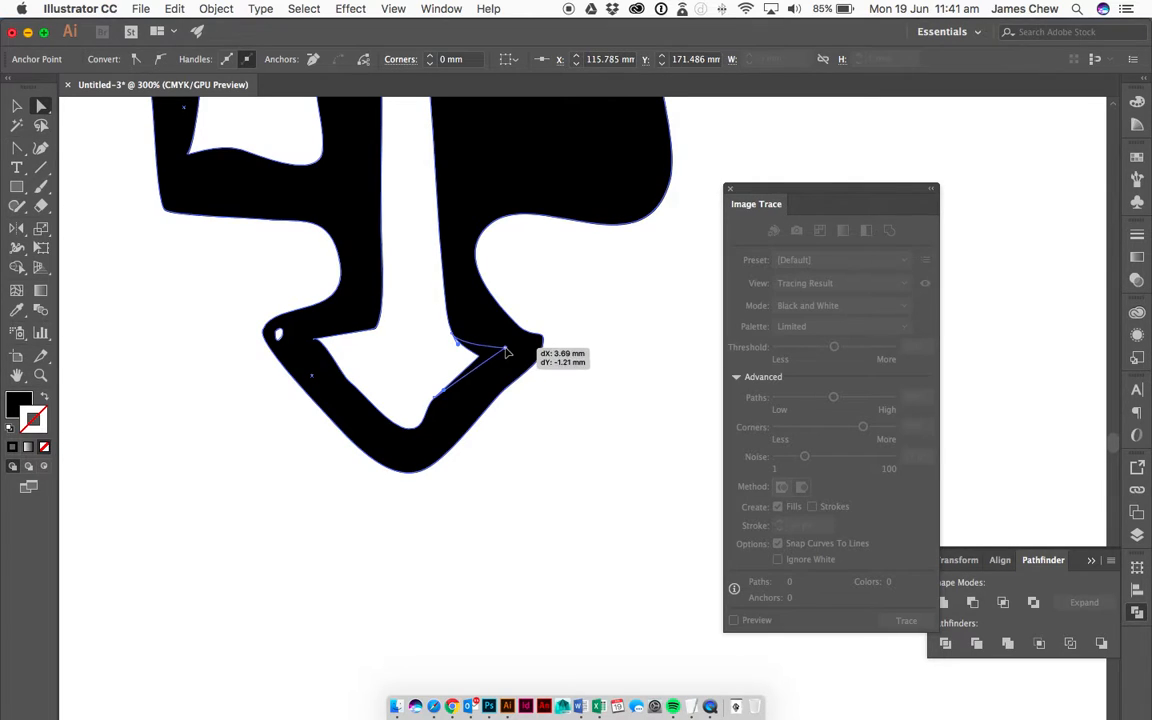
{"action": "left_click_drag", "start_coordinate": [508, 352], "coordinate": [450, 344]}
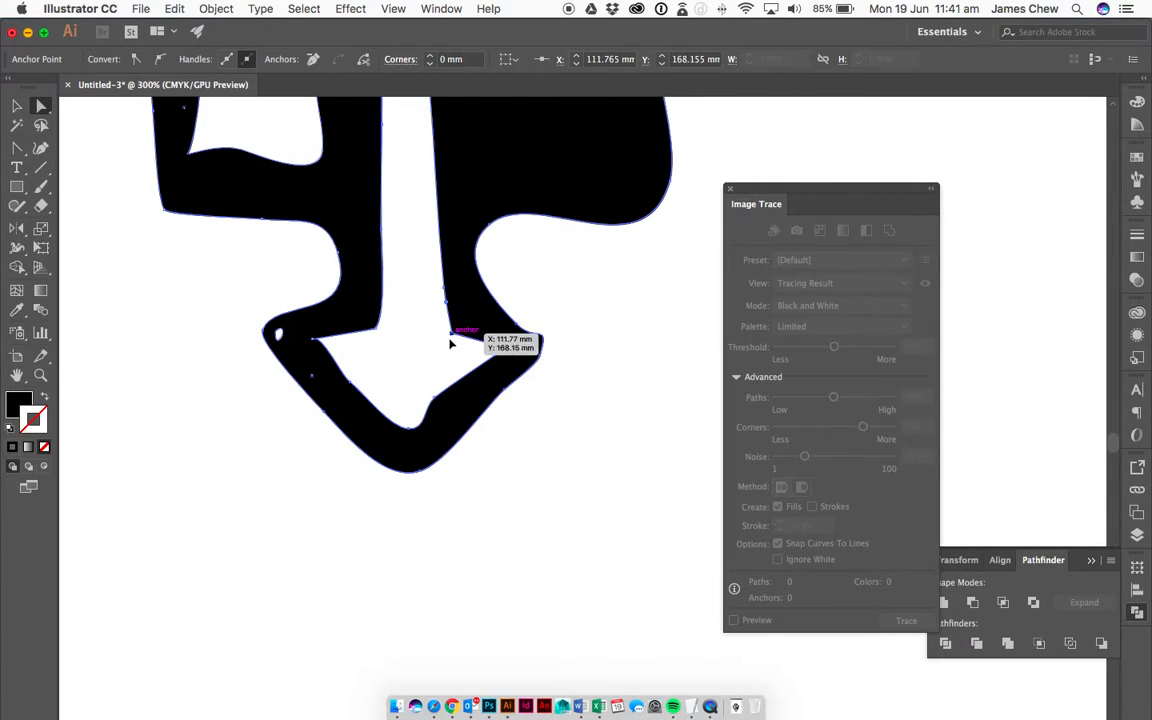
{"action": "left_click_drag", "start_coordinate": [448, 344], "coordinate": [504, 344]}
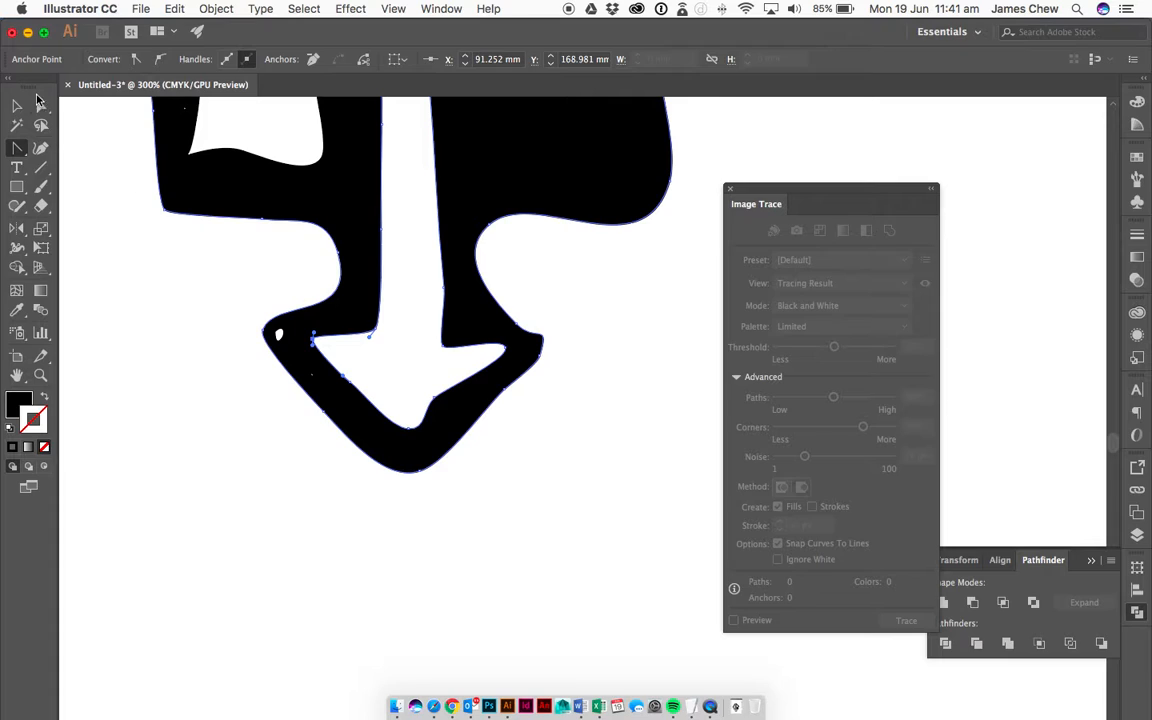
{"action": "mouse_move", "coordinate": [520, 332]}
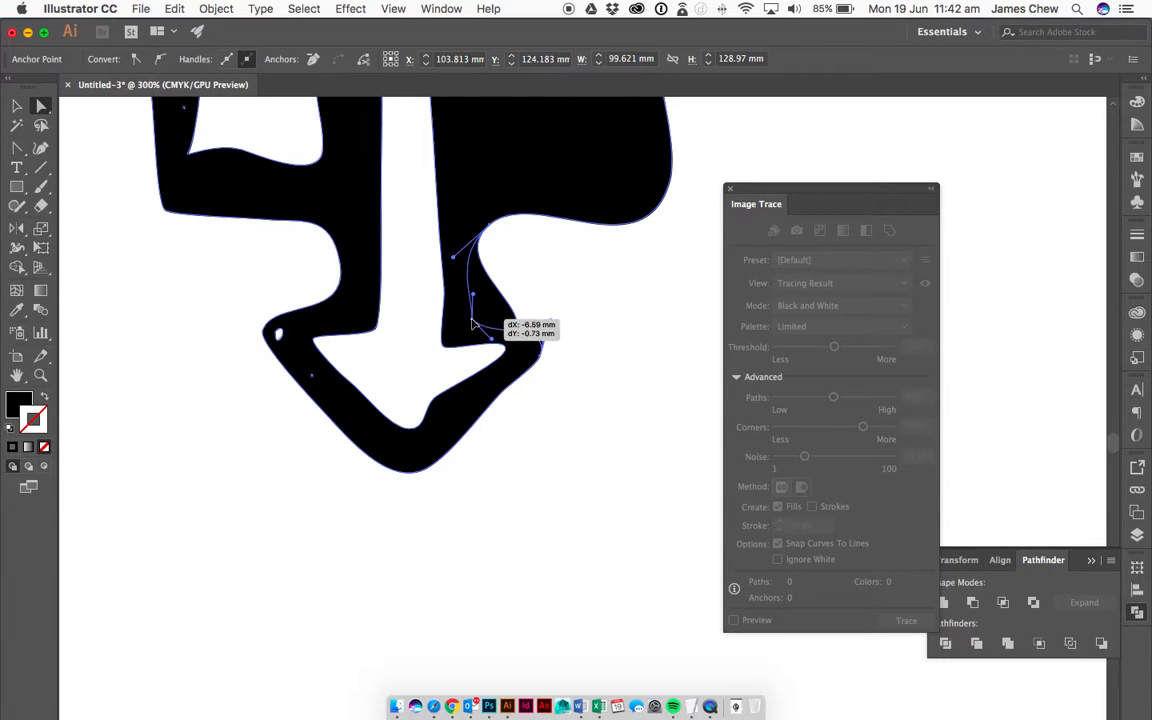
{"action": "left_click_drag", "start_coordinate": [490, 336], "coordinate": [560, 344]}
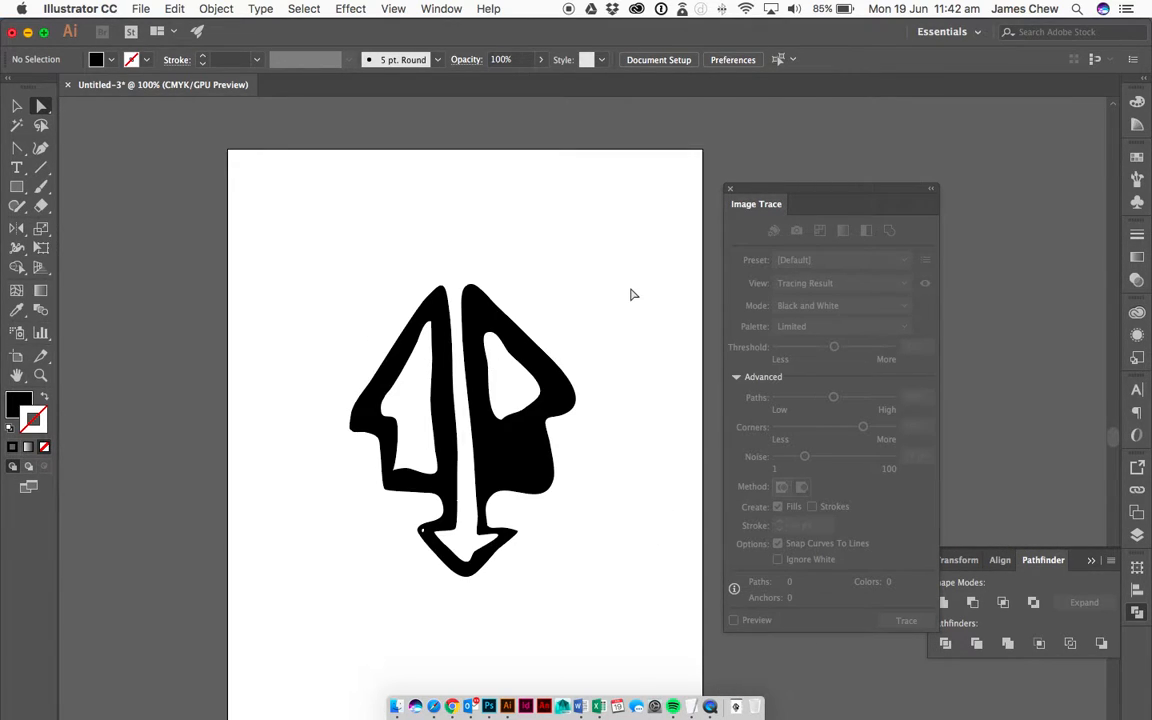
{"action": "mouse_move", "coordinate": [536, 300]}
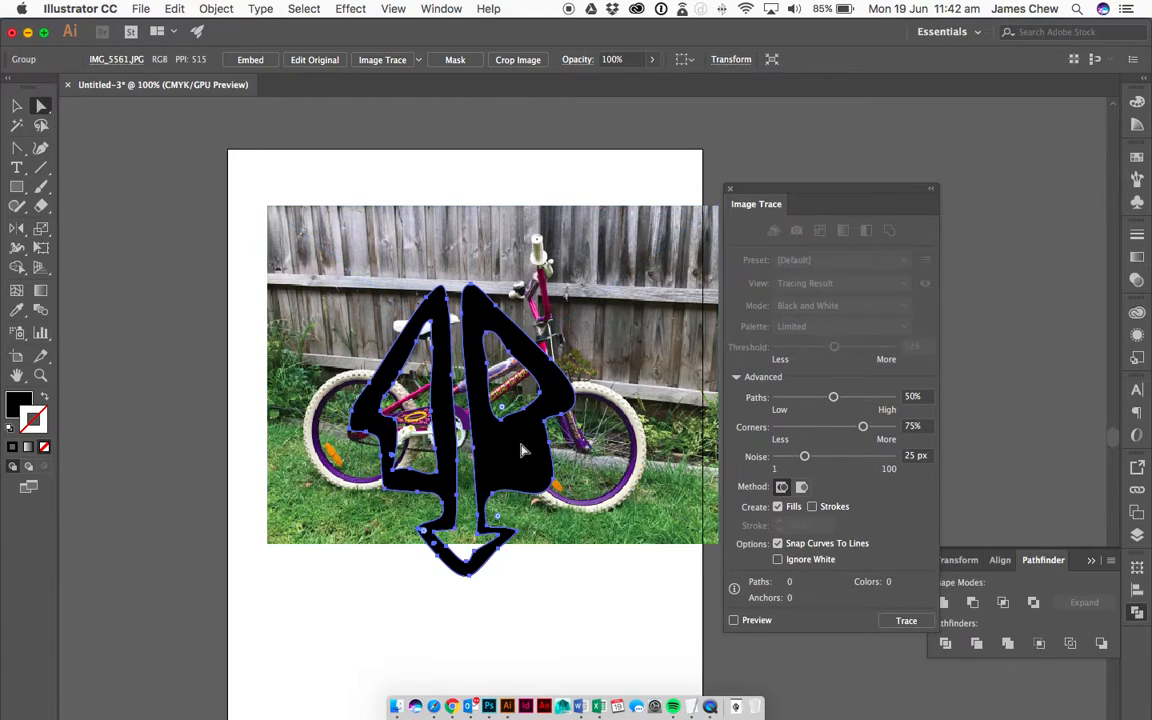
- Place the bike photo behind the arrow and stretch a white rectangle over it
{"action": "left_click", "coordinate": [904, 620]}
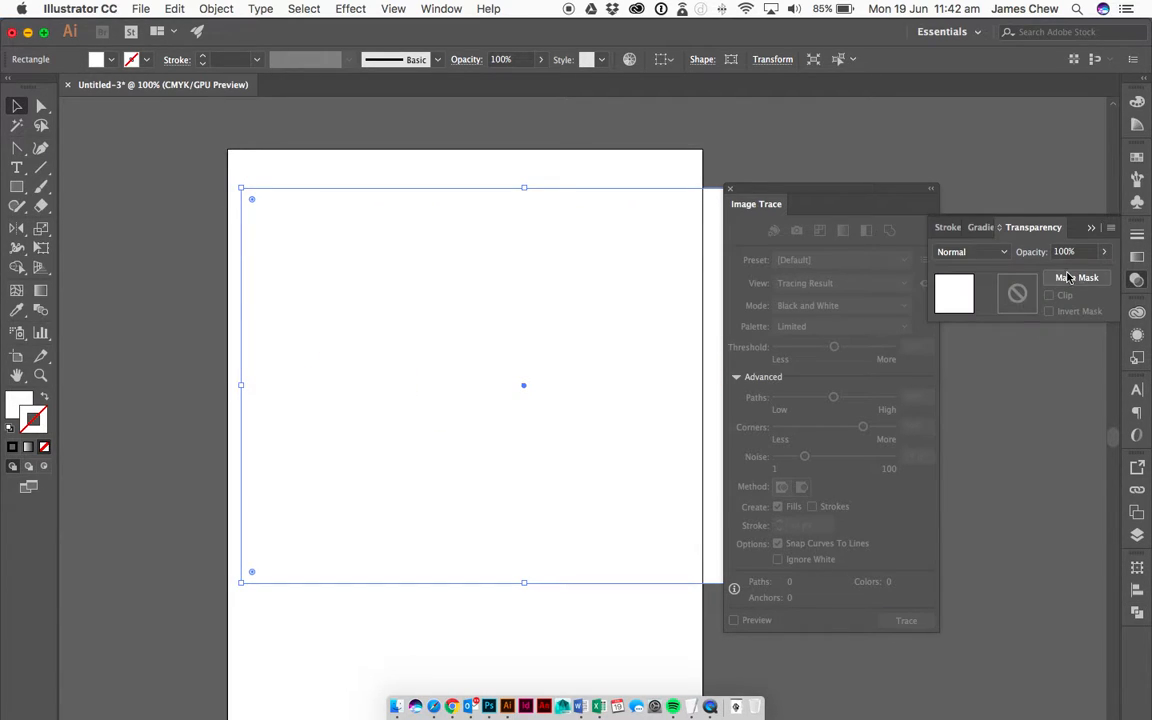
{"action": "left_click_drag", "start_coordinate": [1084, 272], "coordinate": [1084, 272]}
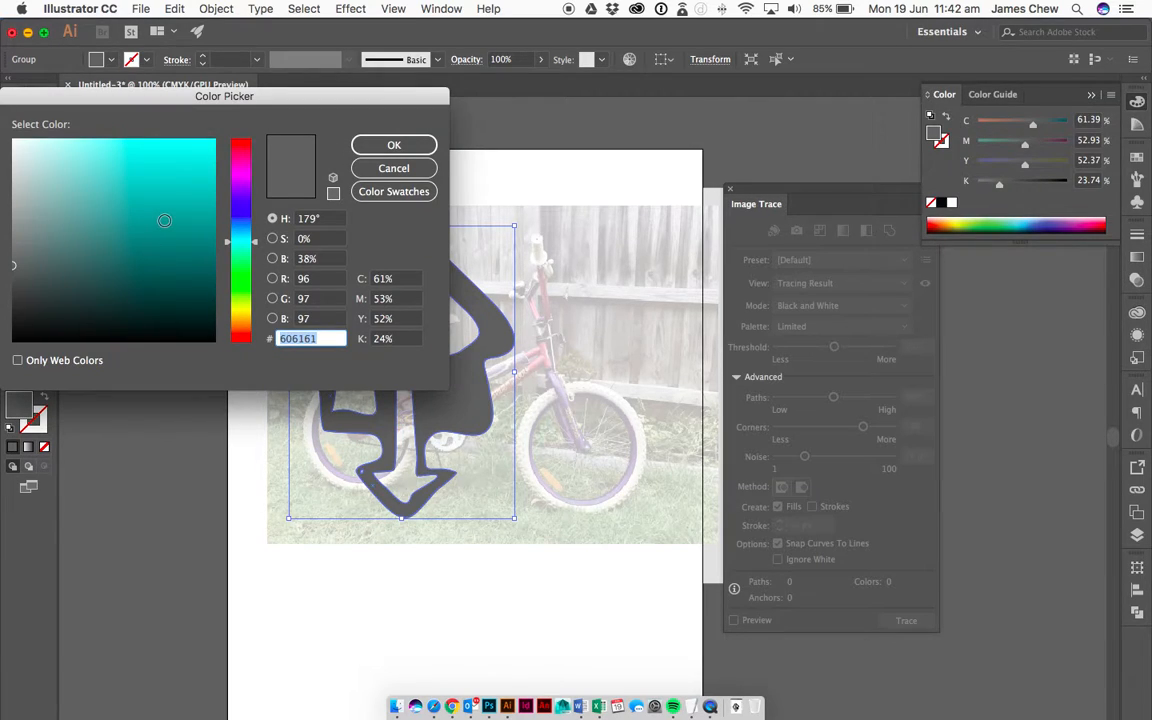
- Confirm the dark teal arrow fill and enter the title SOUTH HOUSE CINEMA in a new text box
{"action": "left_click", "coordinate": [392, 144]}
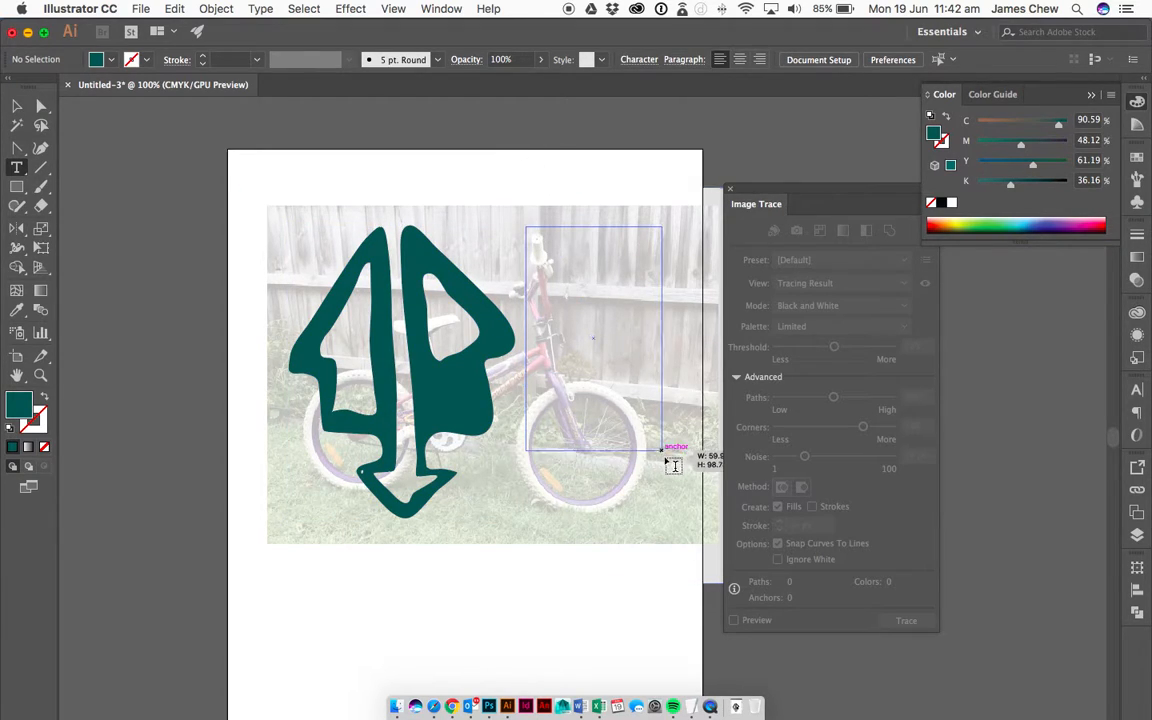
{"action": "type", "text": "SOUTHW"}
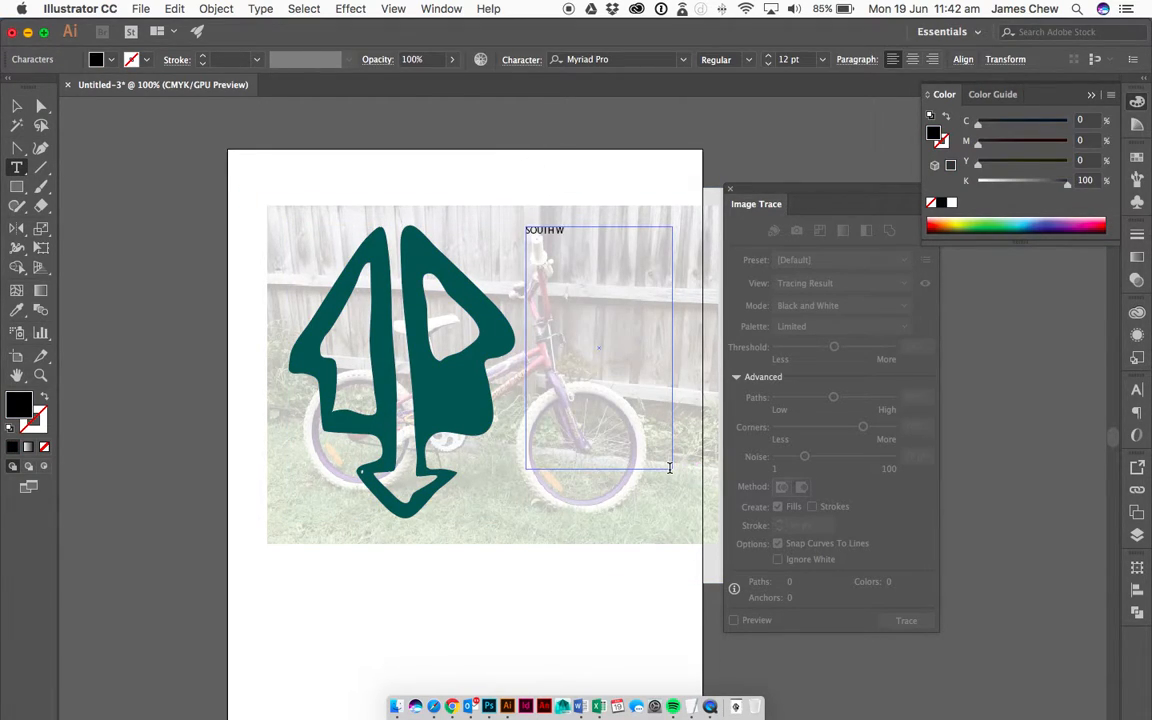
{"action": "type", "text": "HAIW"}
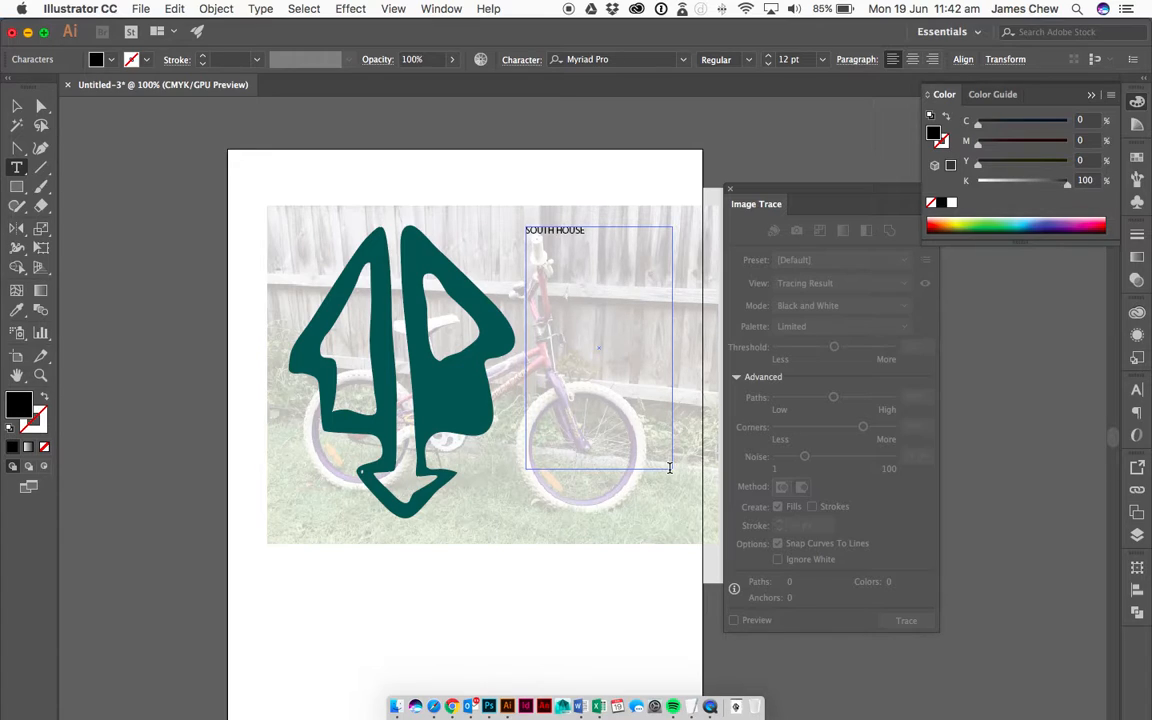
{"action": "type", "text": "CINEMA"}
{"action": "type", "text": "52"}
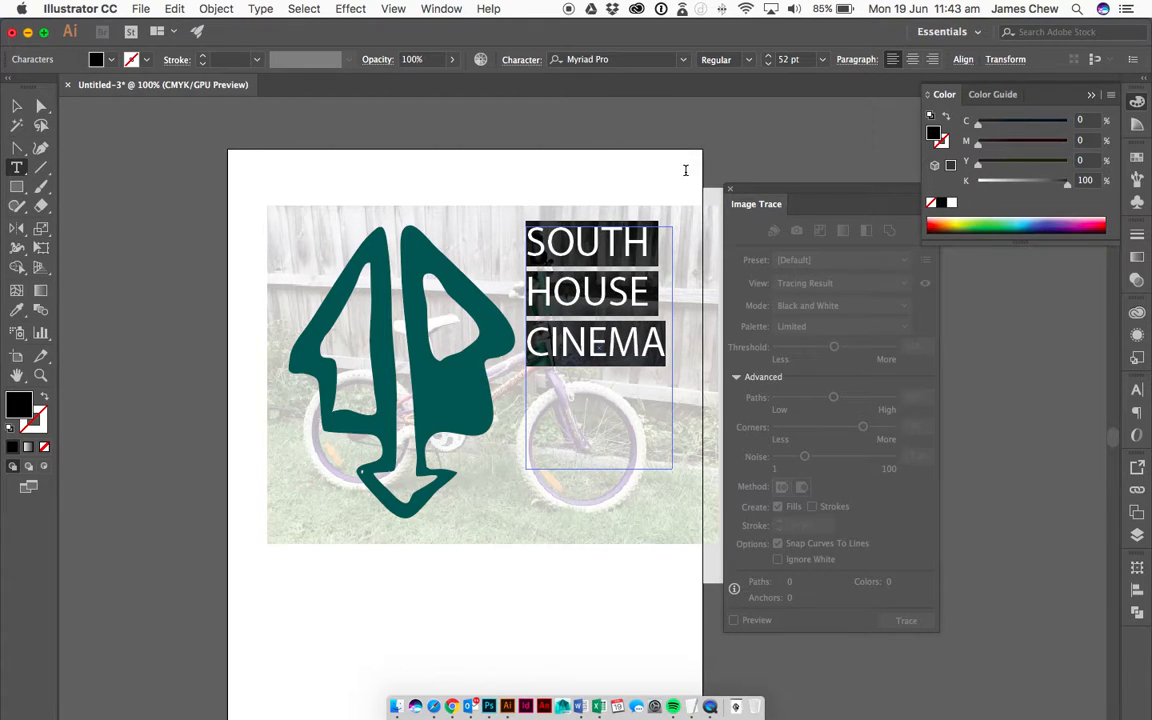
- Set the title font to Phosphate Inline
{"action": "left_click", "coordinate": [616, 60]}
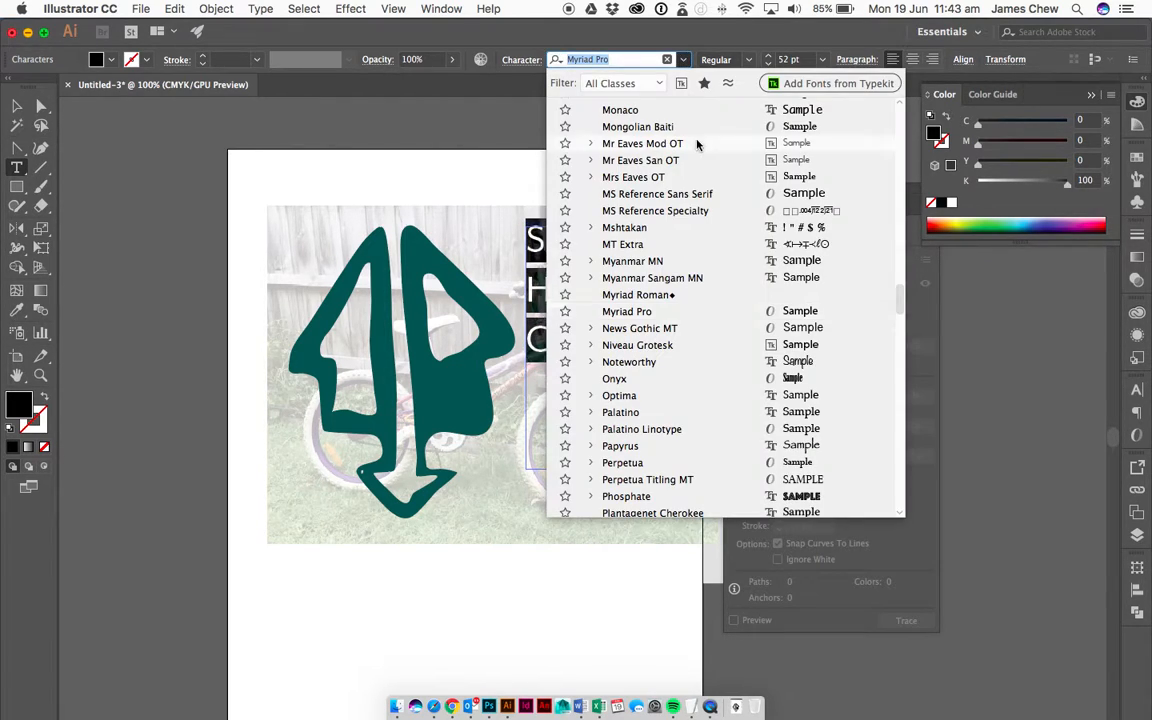
{"action": "left_click", "coordinate": [626, 496]}
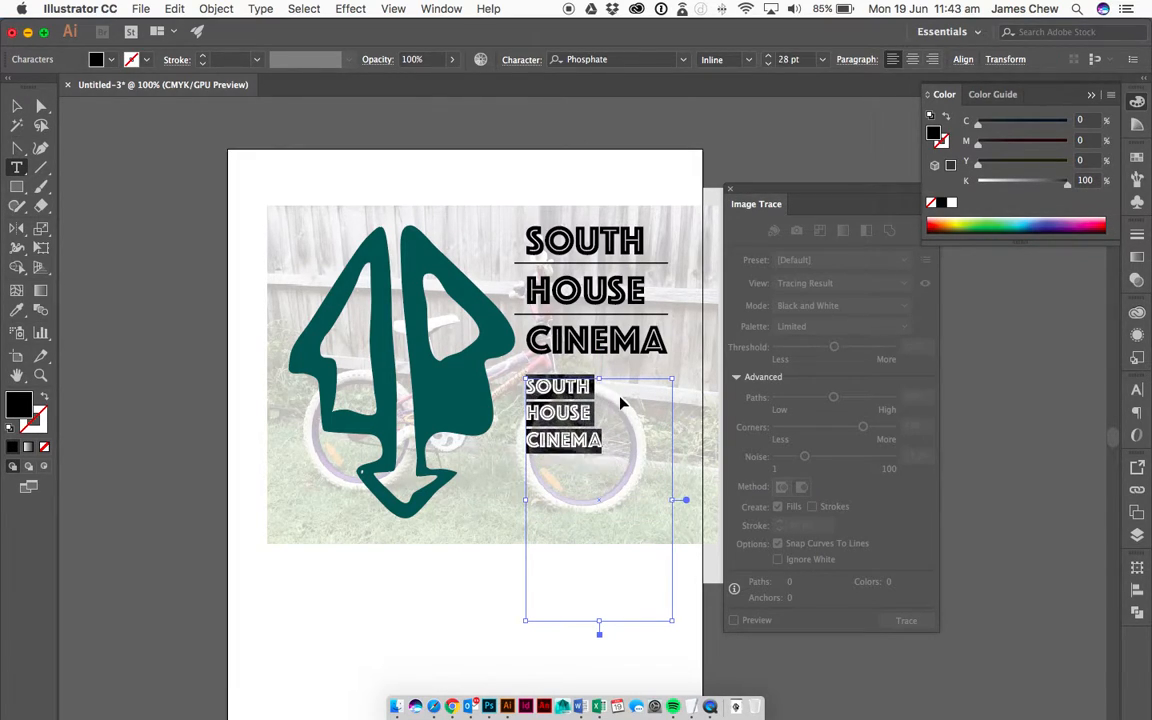
- Set the duplicated text copy to Helvetica with the Light weight
{"action": "type", "text": "he"}
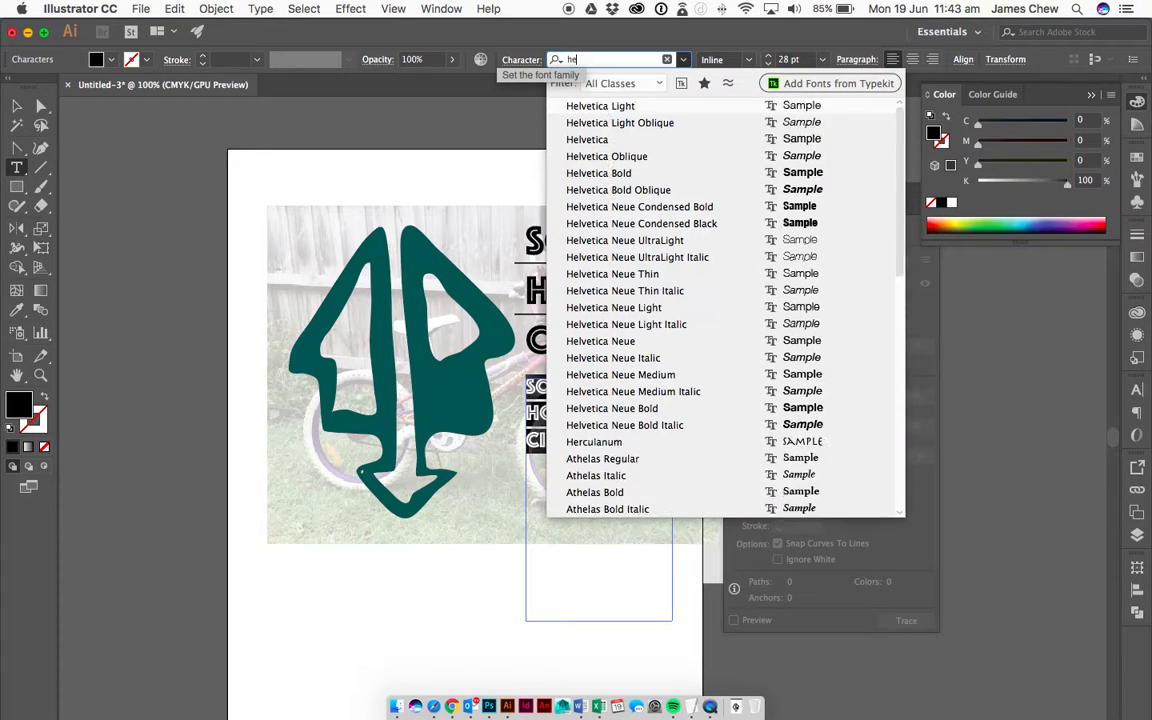
{"action": "left_click", "coordinate": [588, 140]}
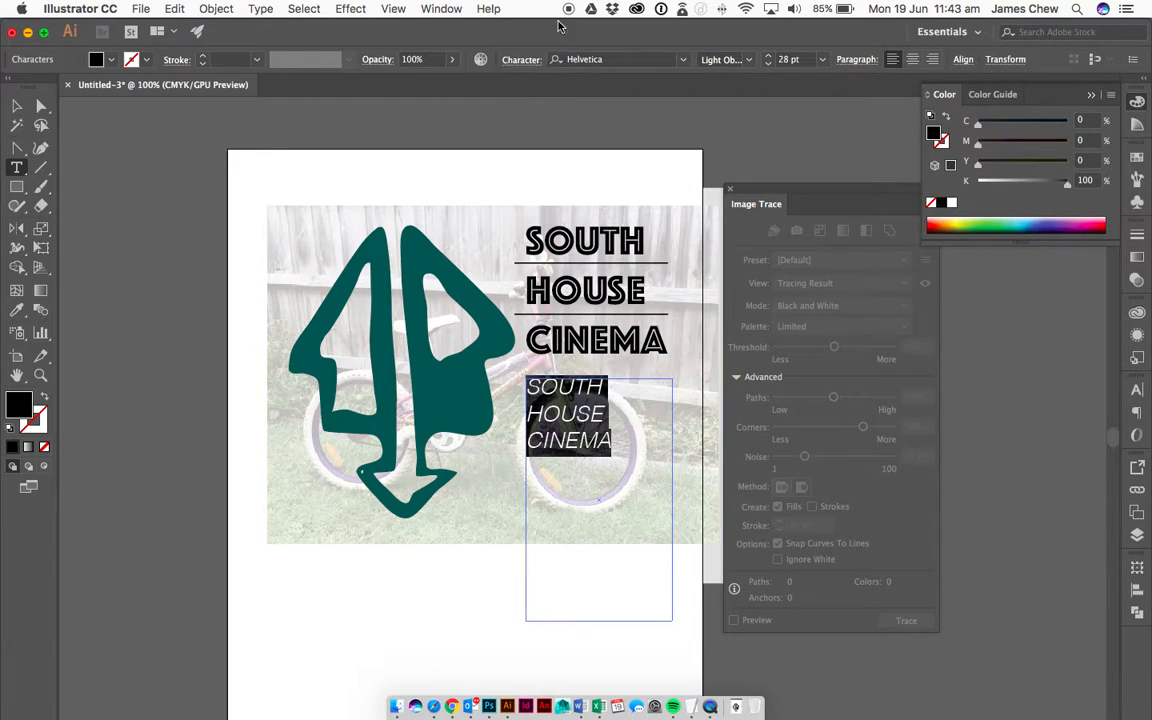
{"action": "left_click", "coordinate": [724, 60]}
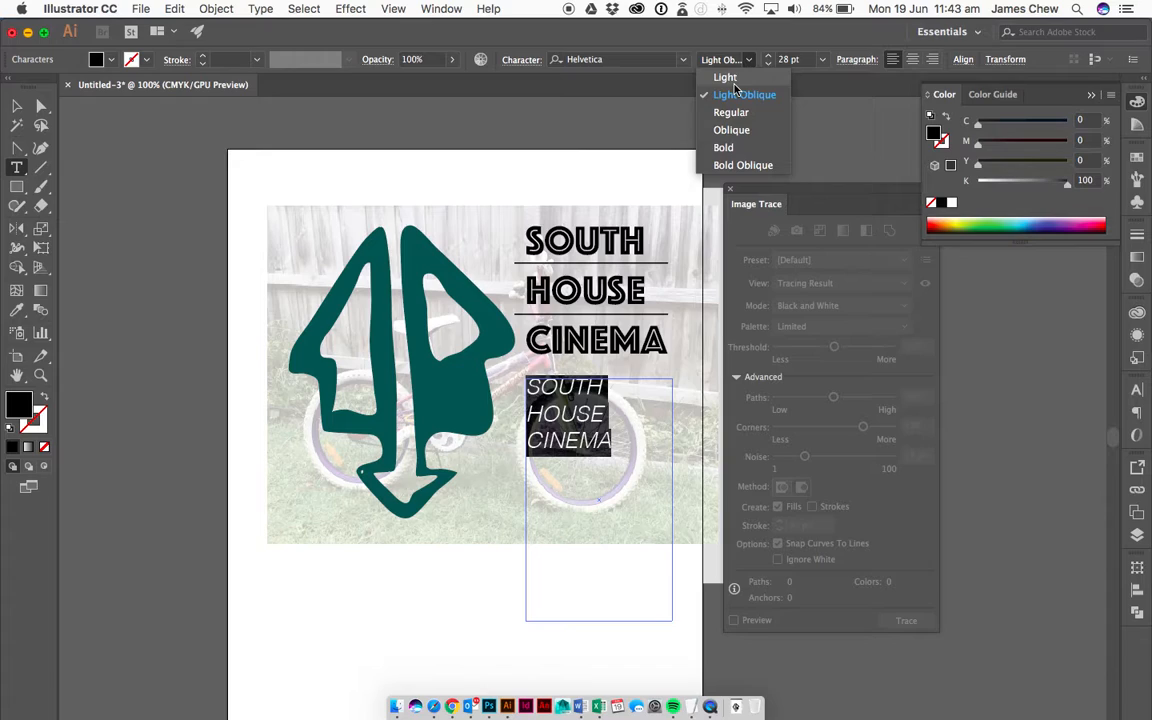
{"action": "left_click", "coordinate": [724, 76]}
{"action": "type", "text": "at south house cinemas"}
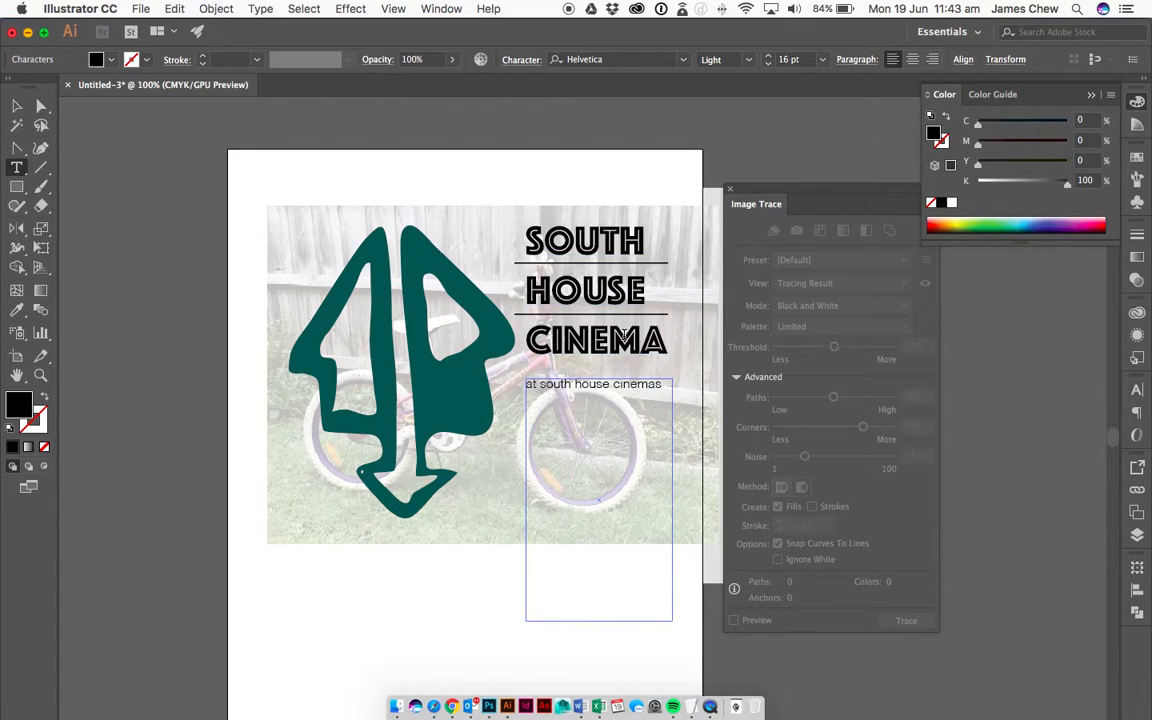
- Type the tagline 'we love to get you in a see the best art film' into the Helvetica Light box
{"action": "type", "text": "we love t"}
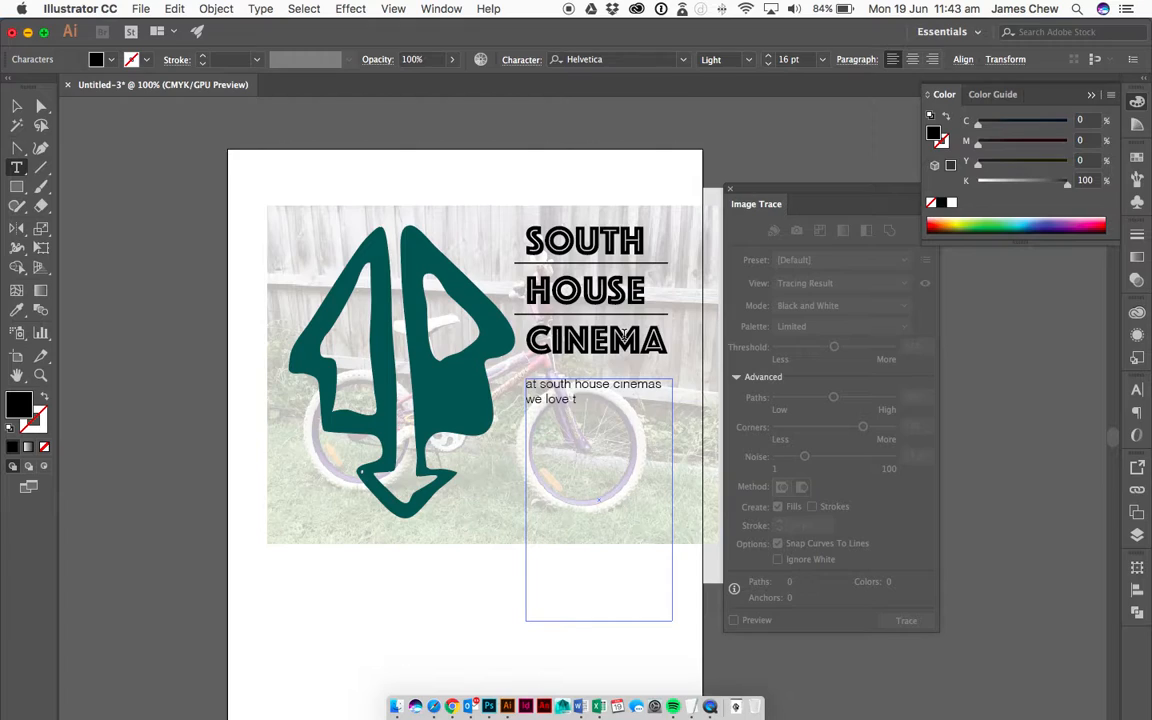
{"action": "type", "text": "o get you in"}
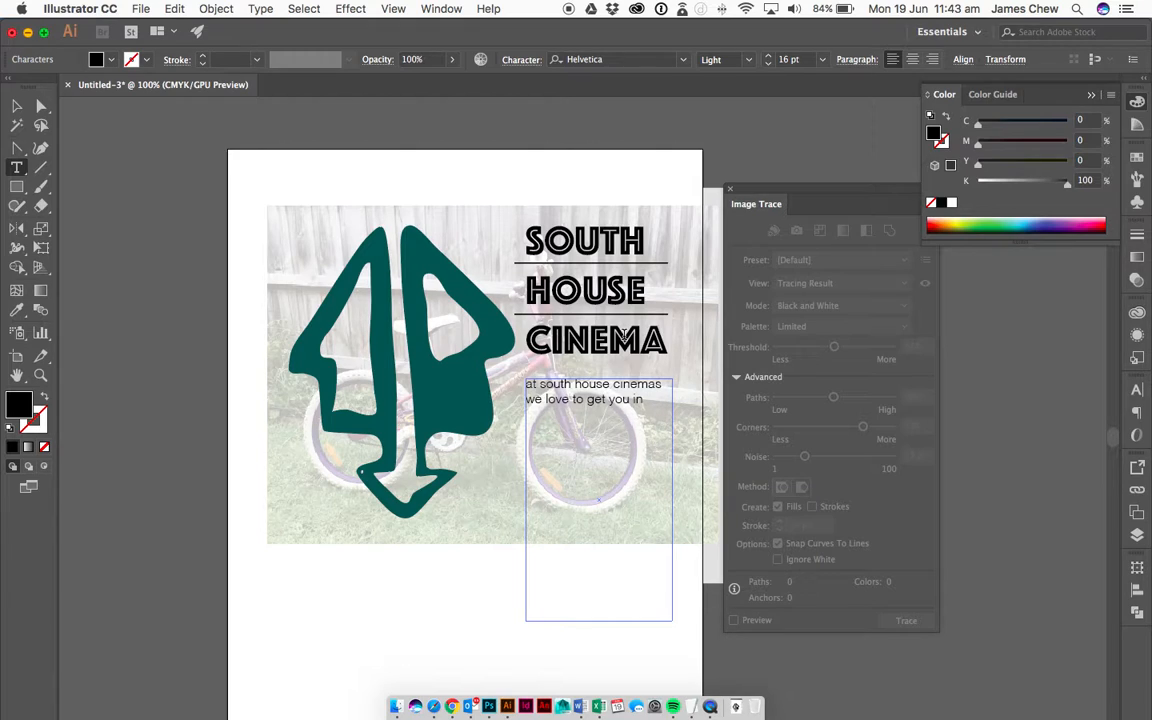
{"action": "type", "text": "a see the best"}
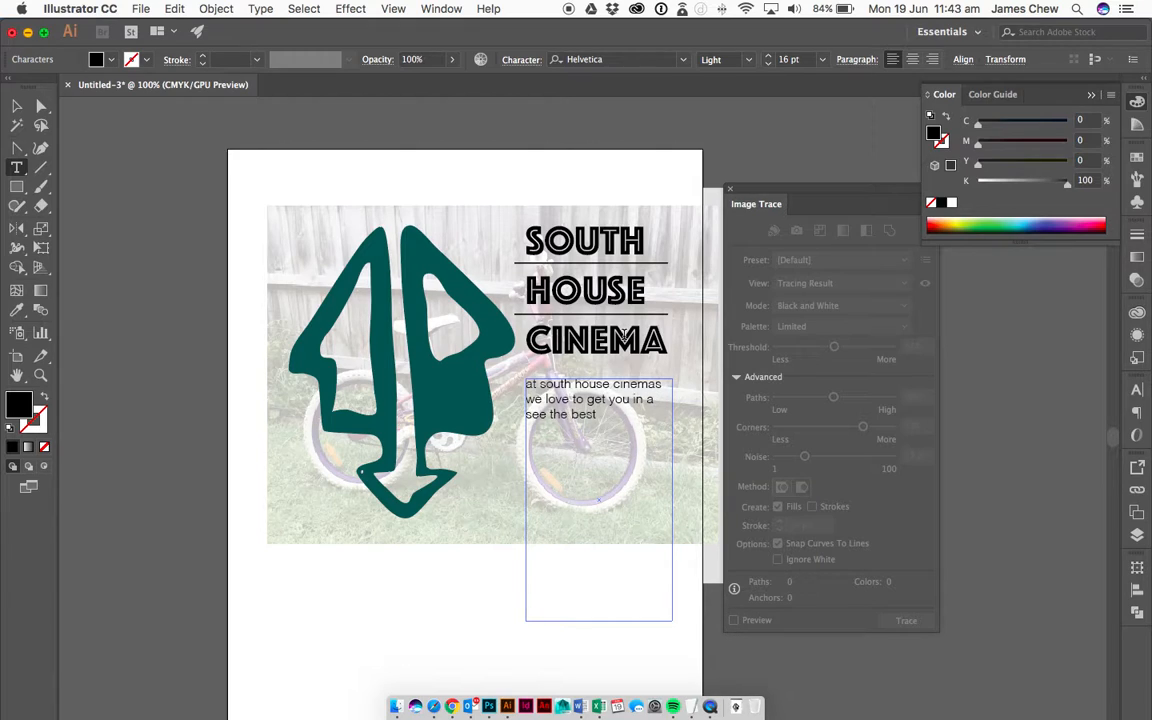
{"action": "type", "text": "art films"}
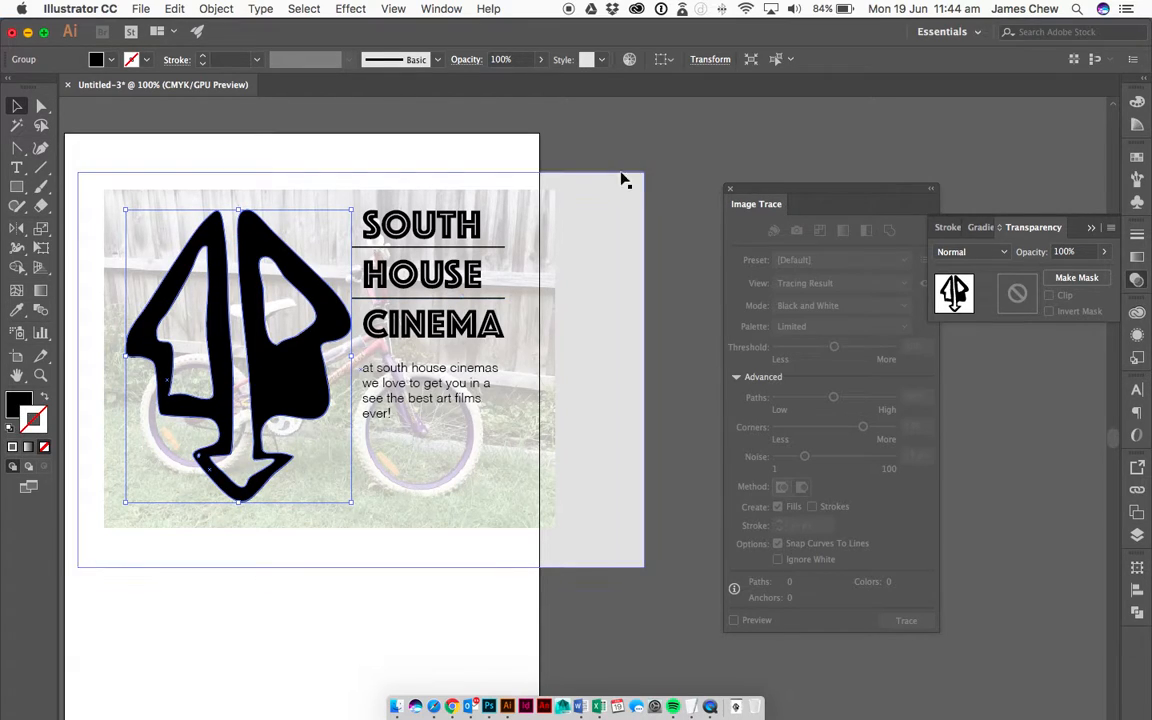
- Place IMG_6909.JPG below the layout and run Image Trace, accepting the large-image warning
{"action": "left_click", "coordinate": [630, 152]}
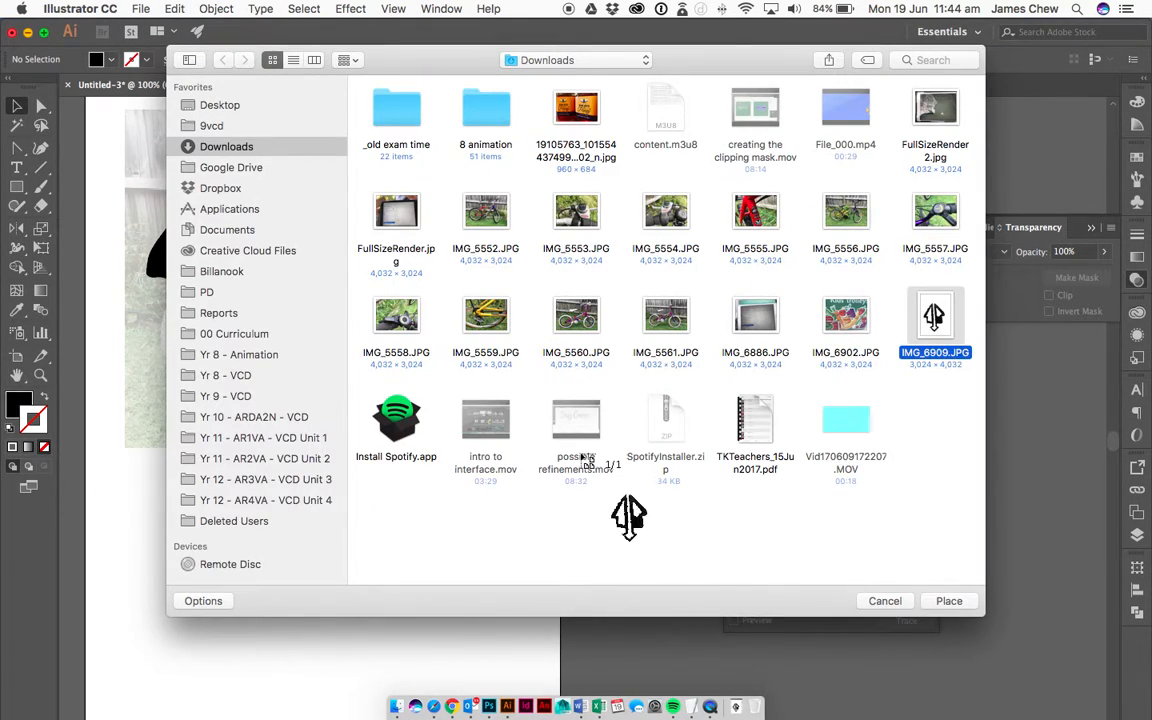
{"action": "left_click", "coordinate": [948, 600]}
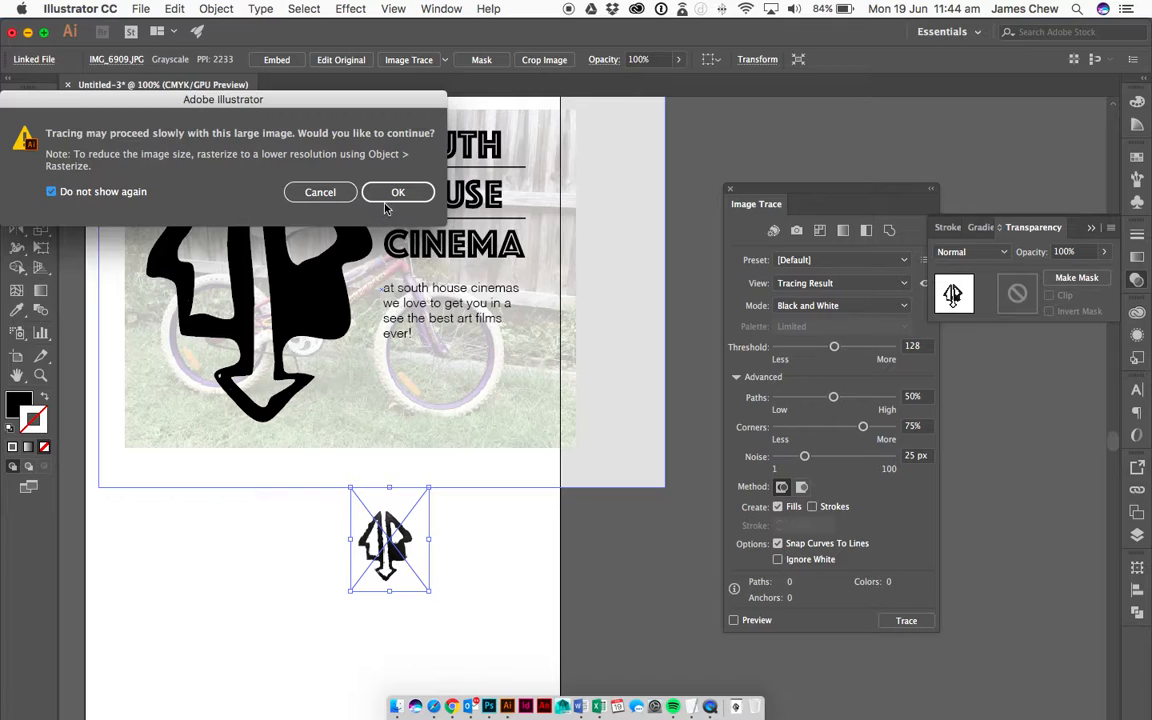
{"action": "left_click", "coordinate": [398, 192]}
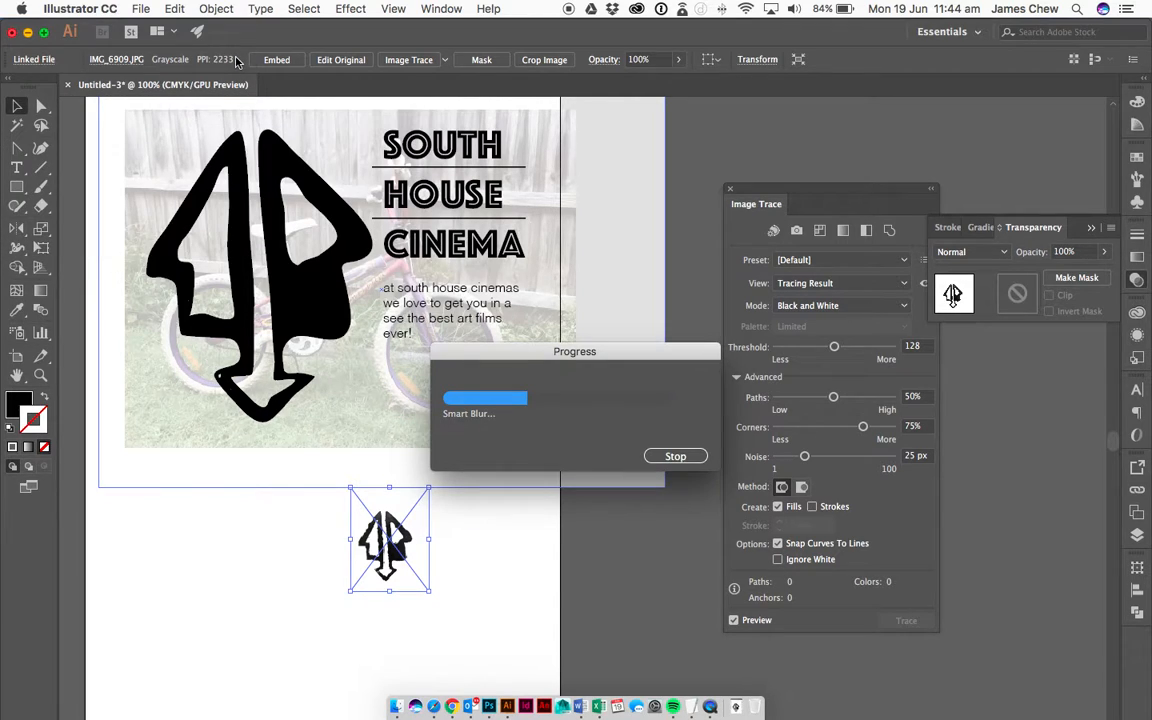